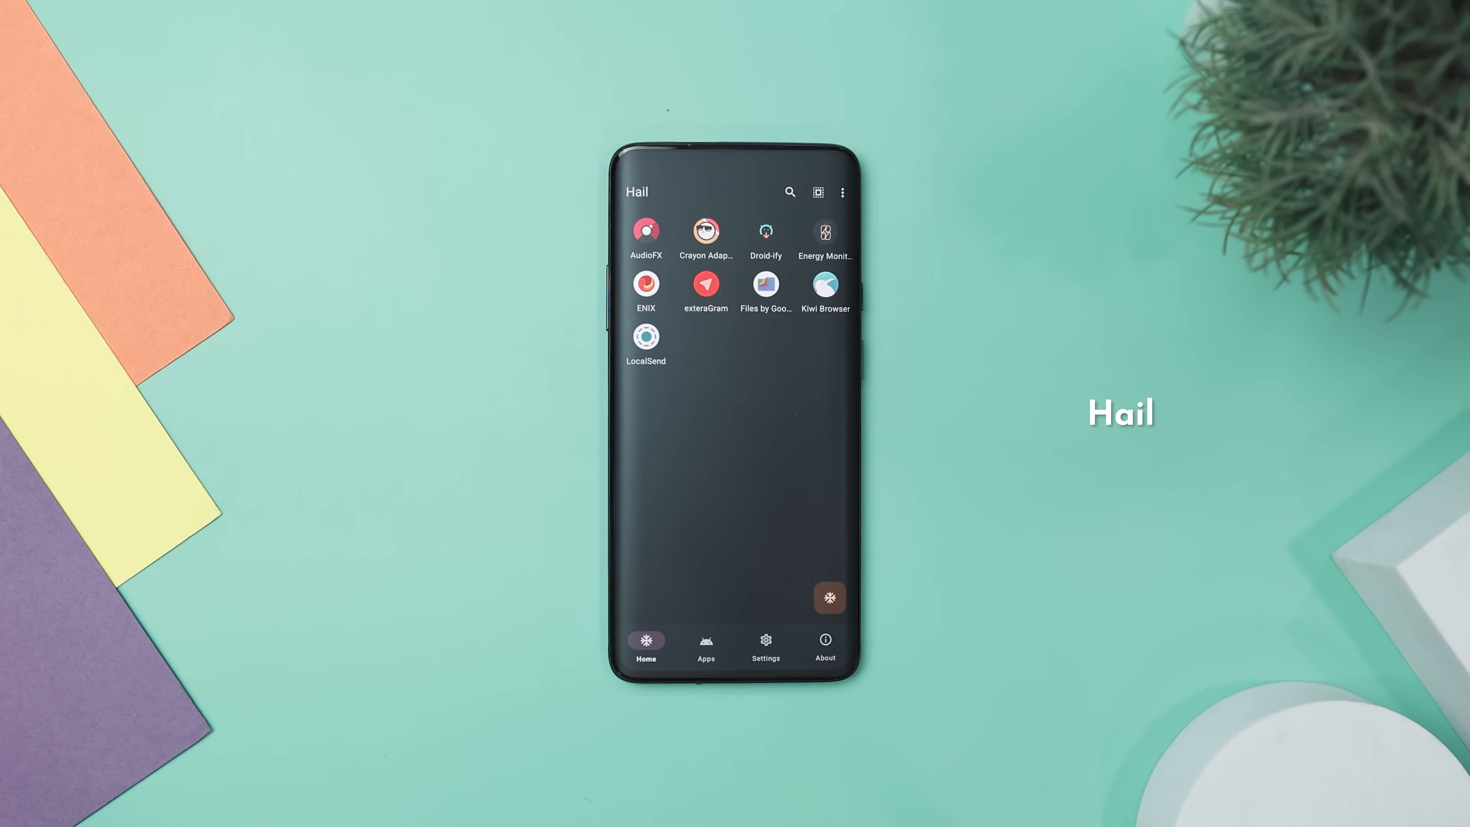
- Show Hail's full app list and scroll through the freezable apps
click(705, 646)
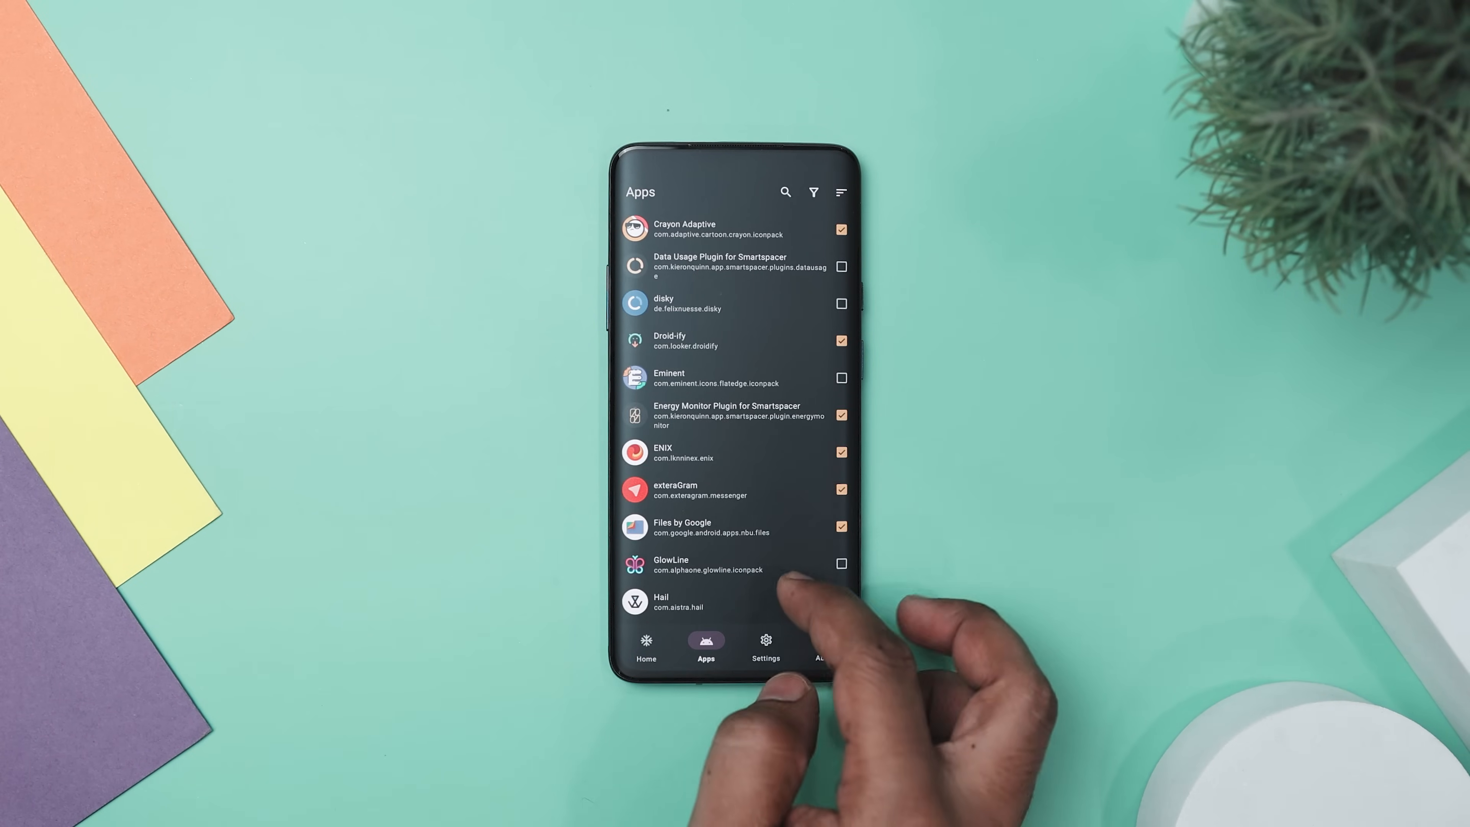
scroll(down, 3)
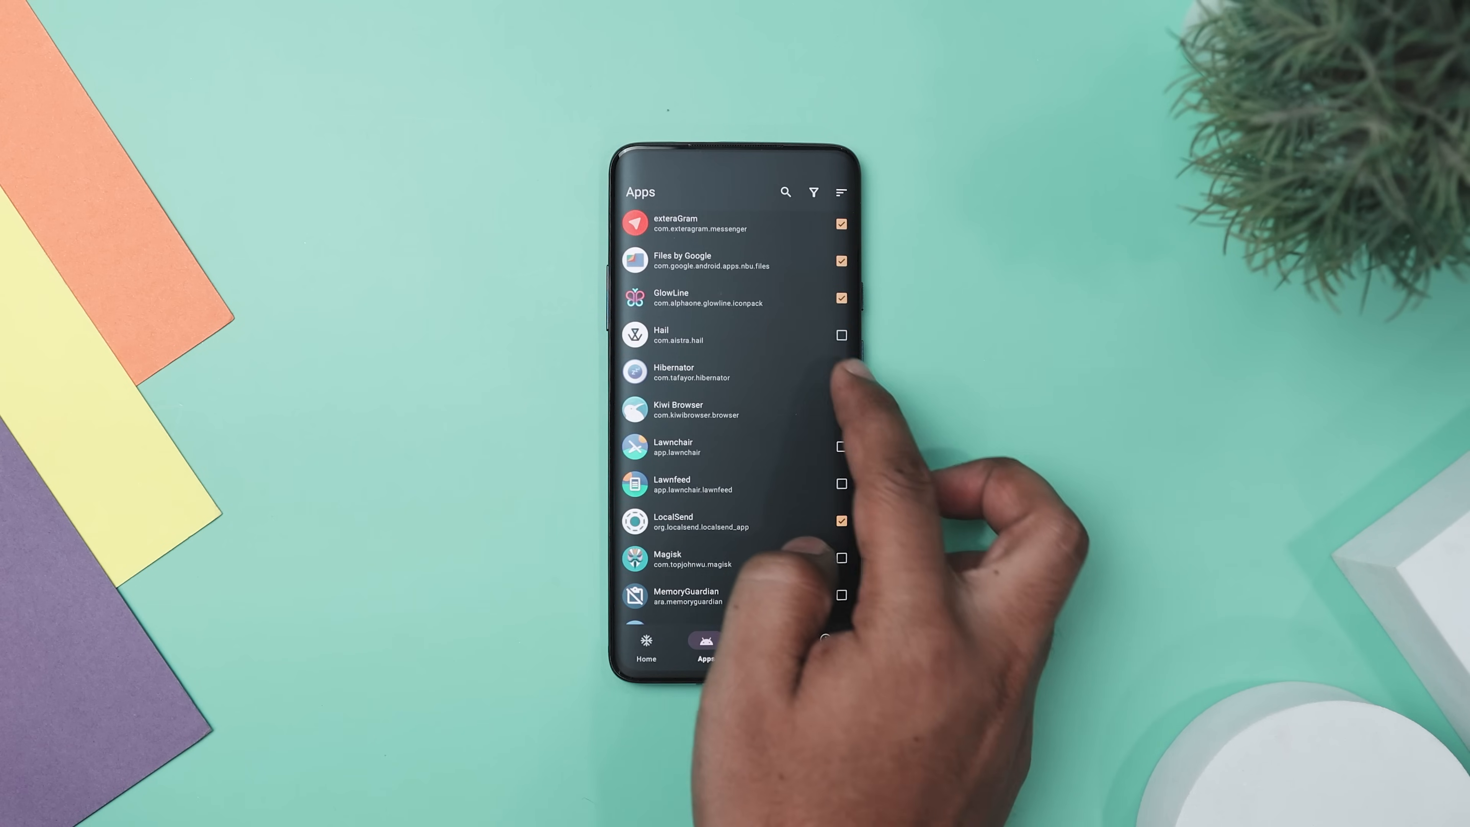
scroll(down, 3)
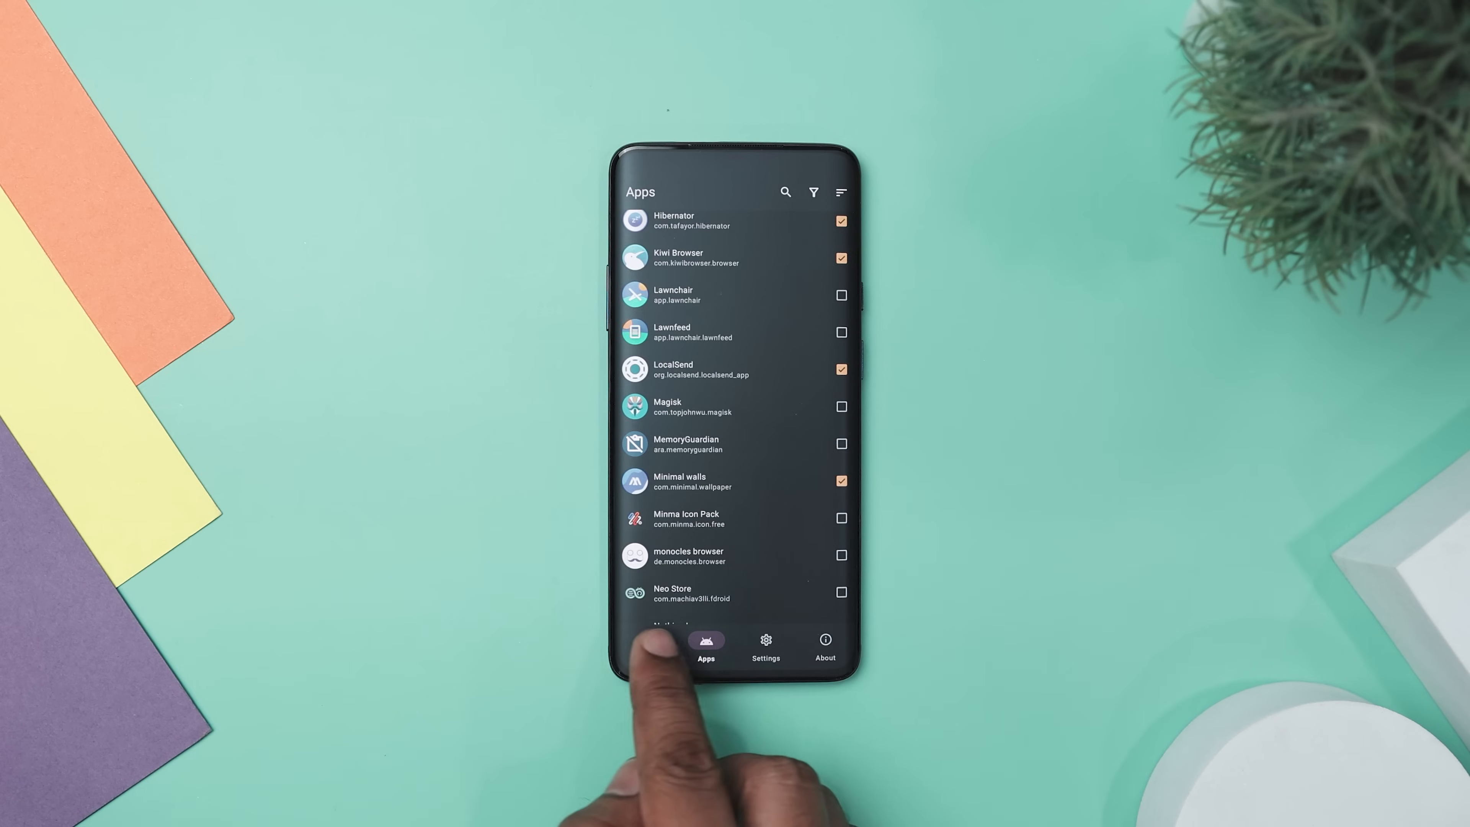
- Return to the frozen-apps overview and bring up the actions for LocalSend
click(646, 645)
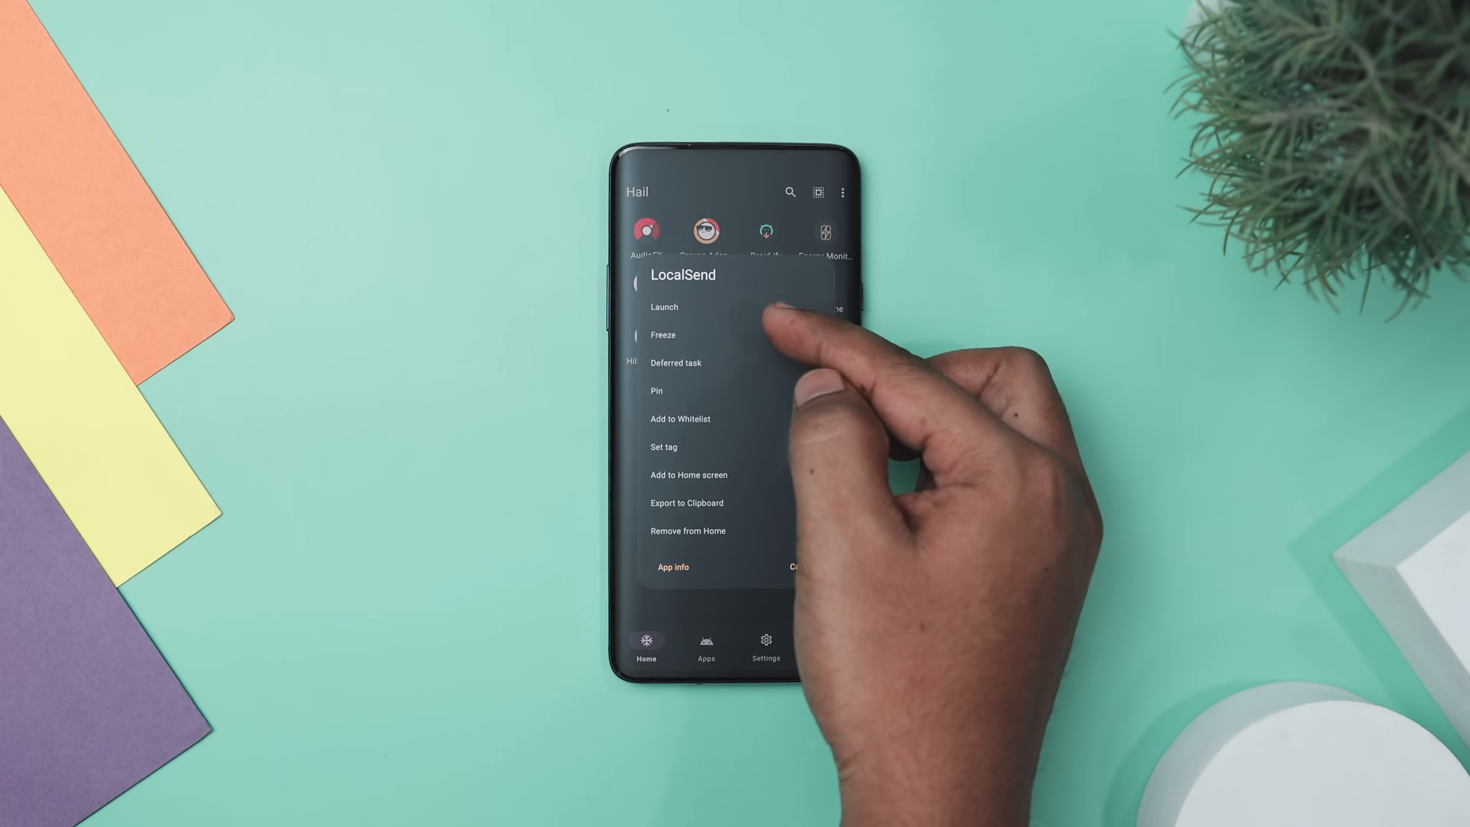
click(663, 335)
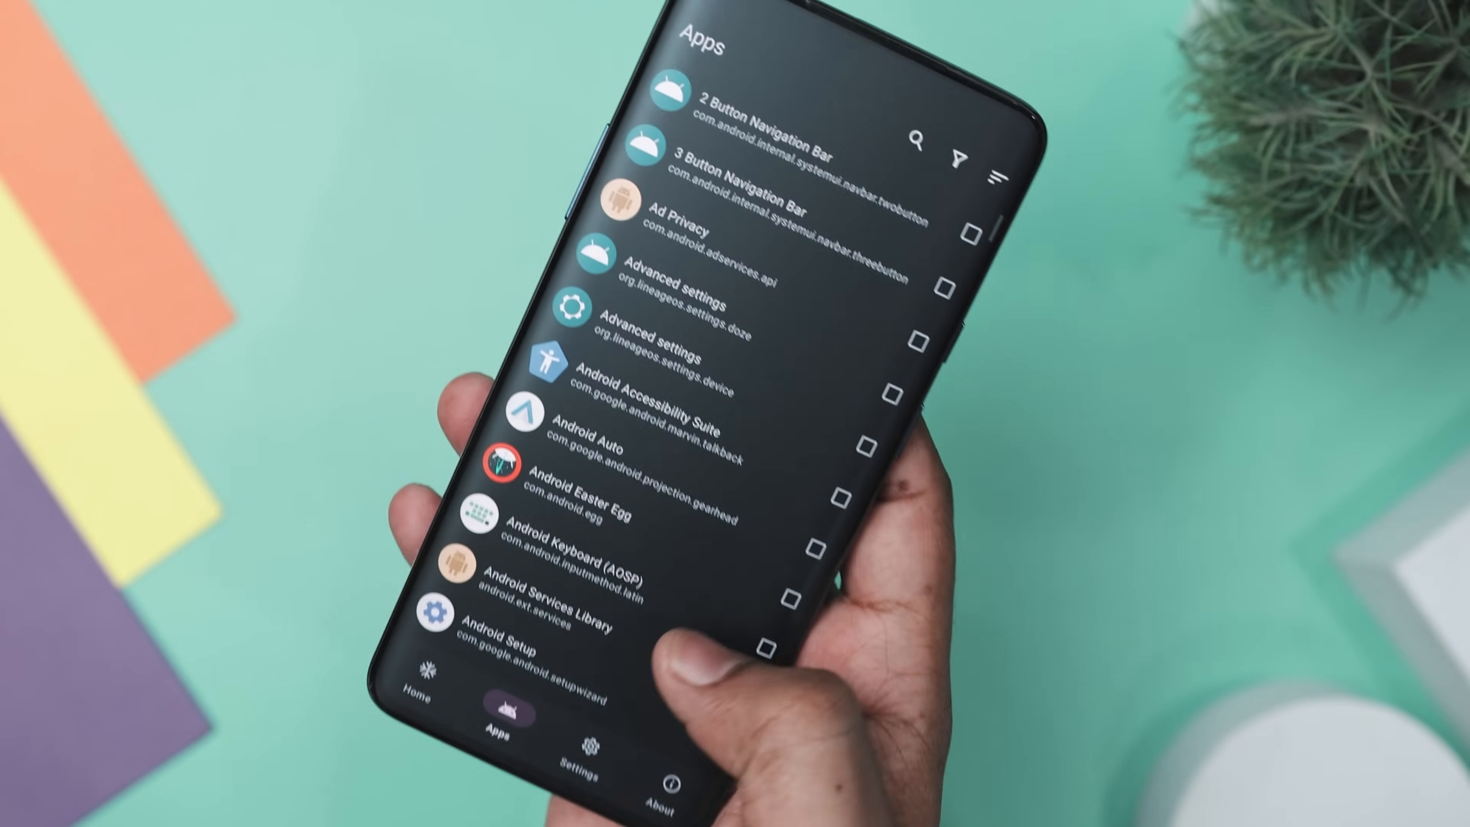
scroll(down, 3)
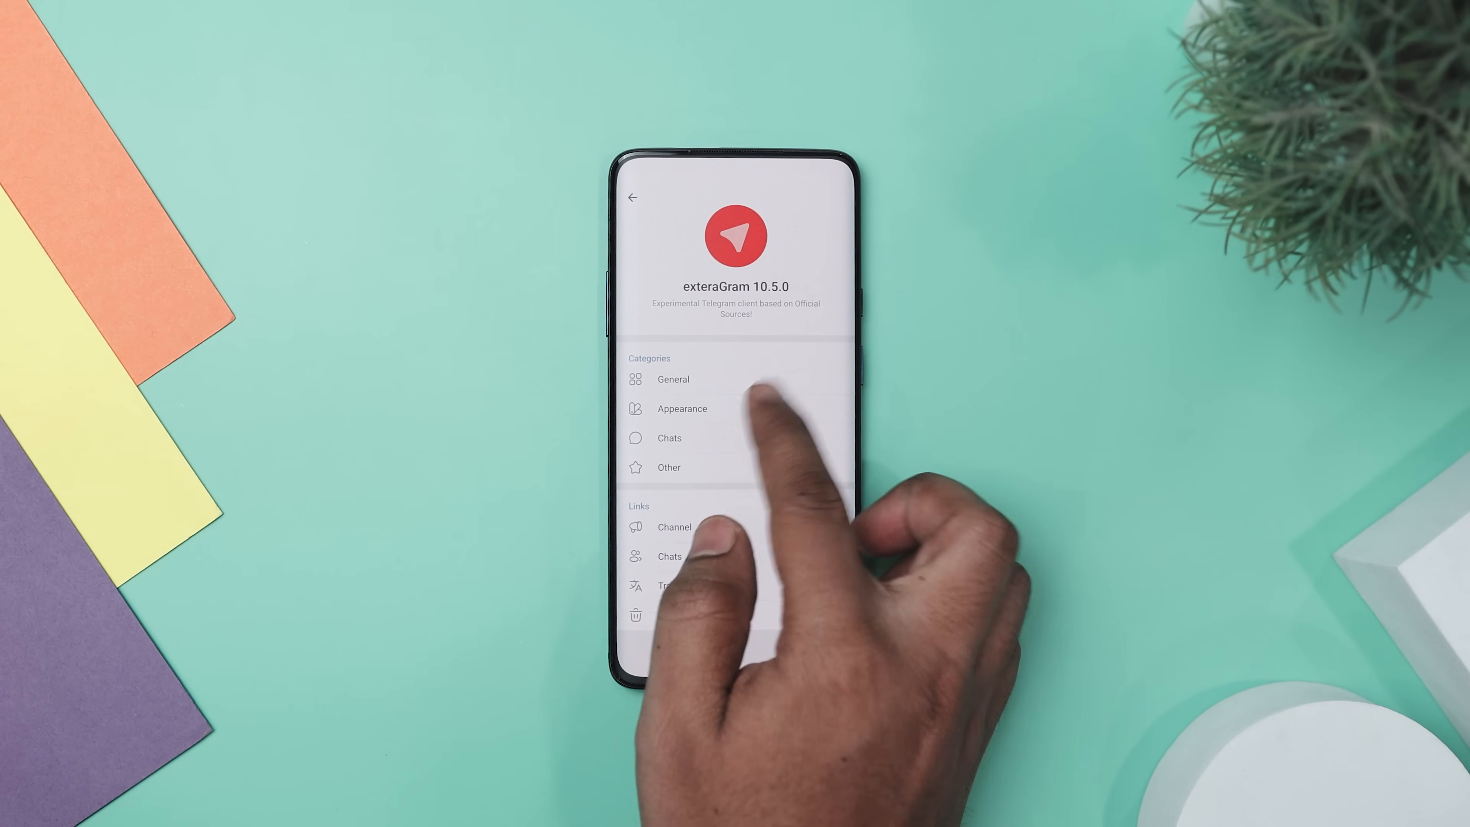
- Browse exteraGram's Appearance preferences and its chat theme and text size settings
click(682, 409)
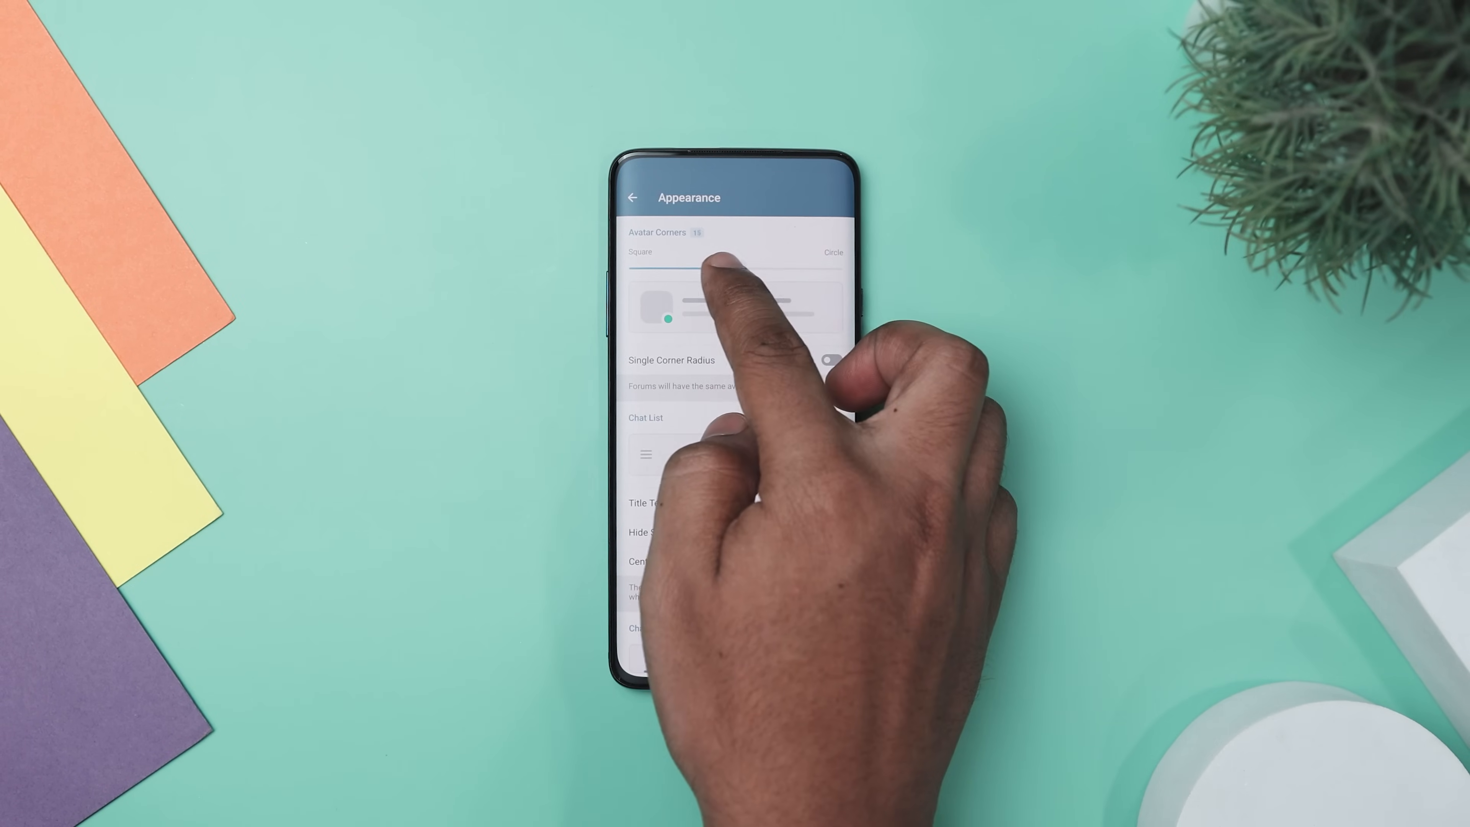
scroll(down, 3)
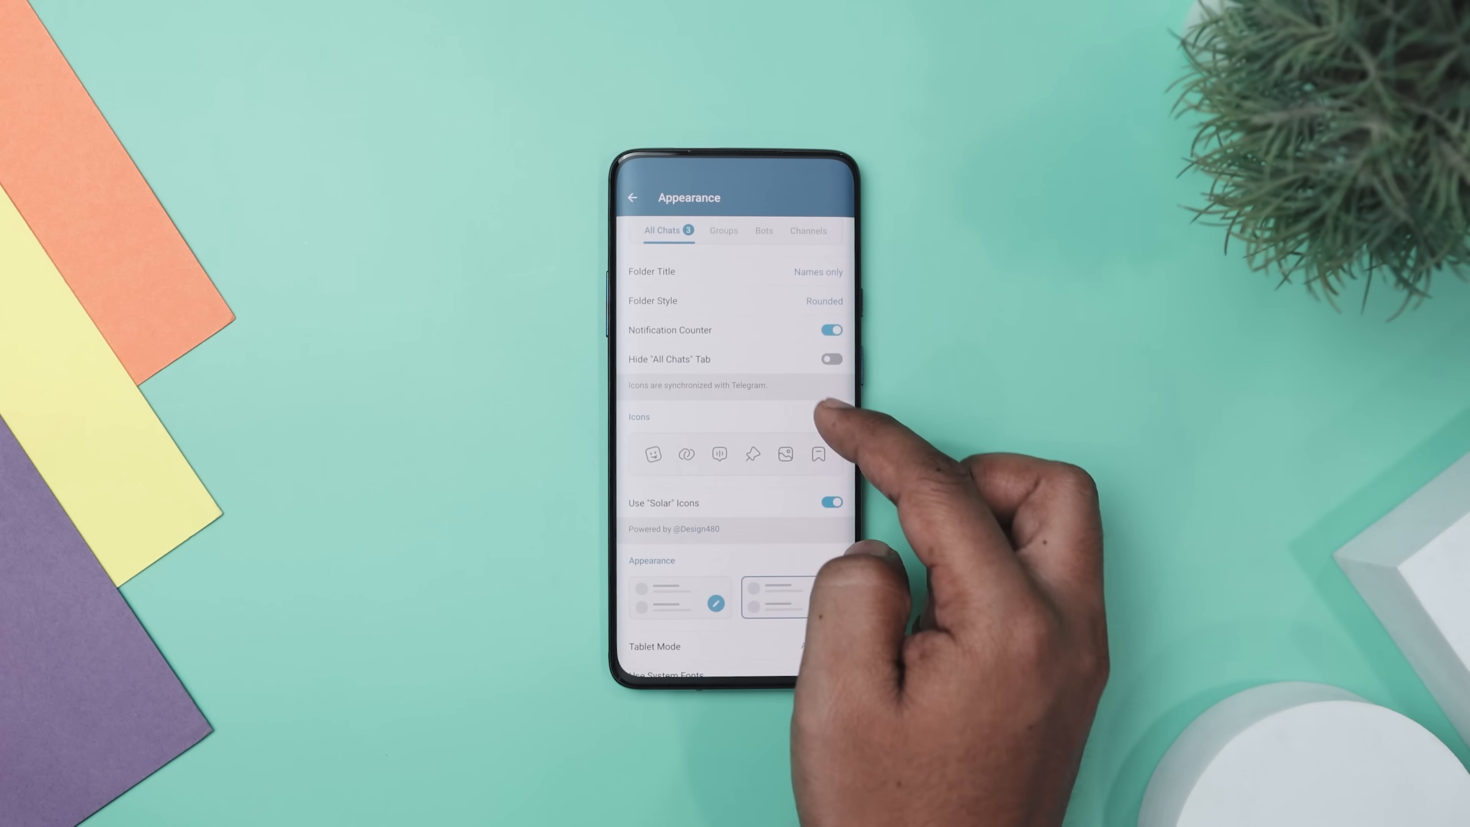
click(790, 597)
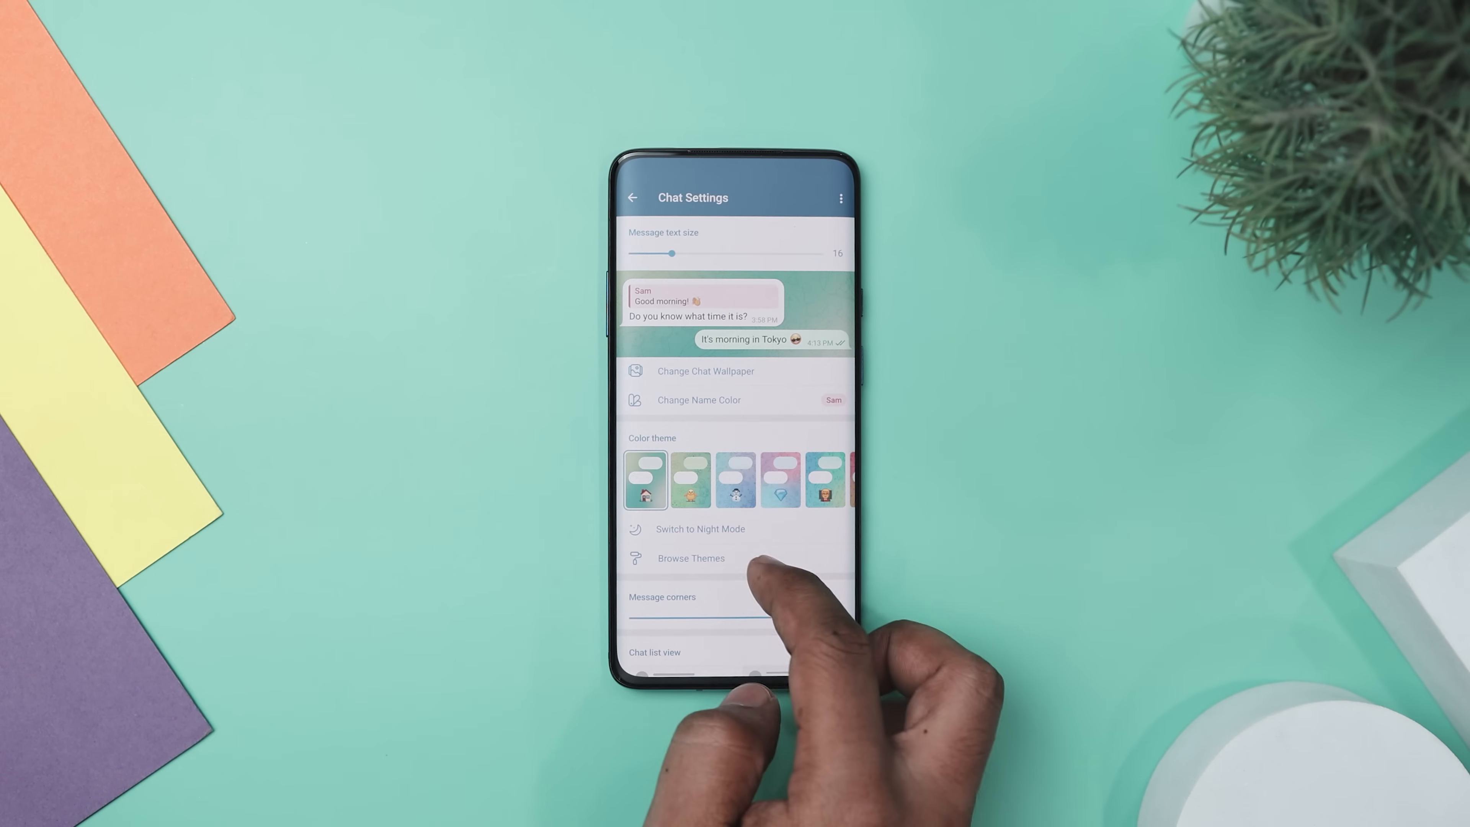
- Tour the Chat Settings, General and Chats categories in exteraGram
click(691, 558)
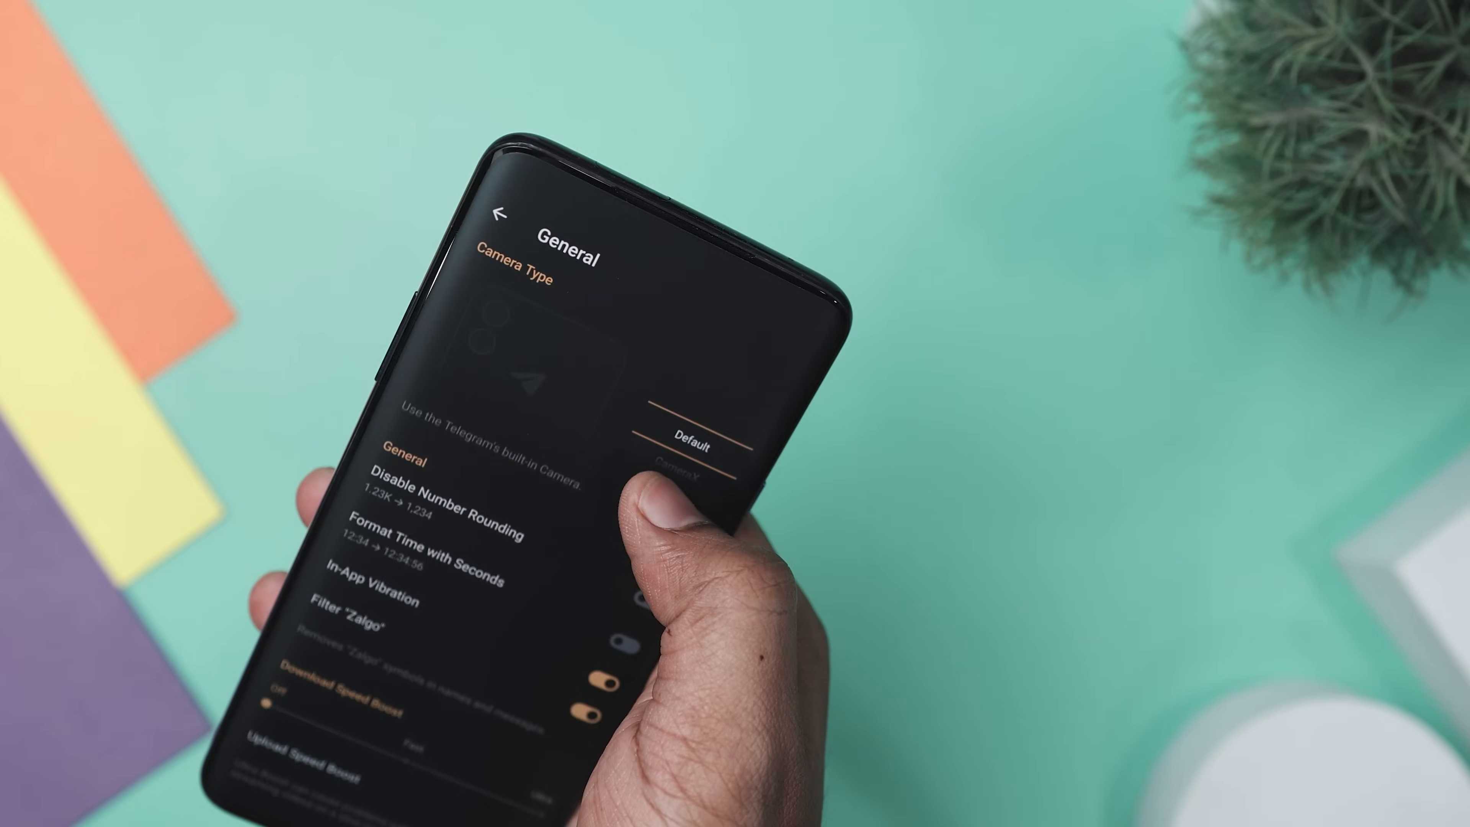
click(698, 403)
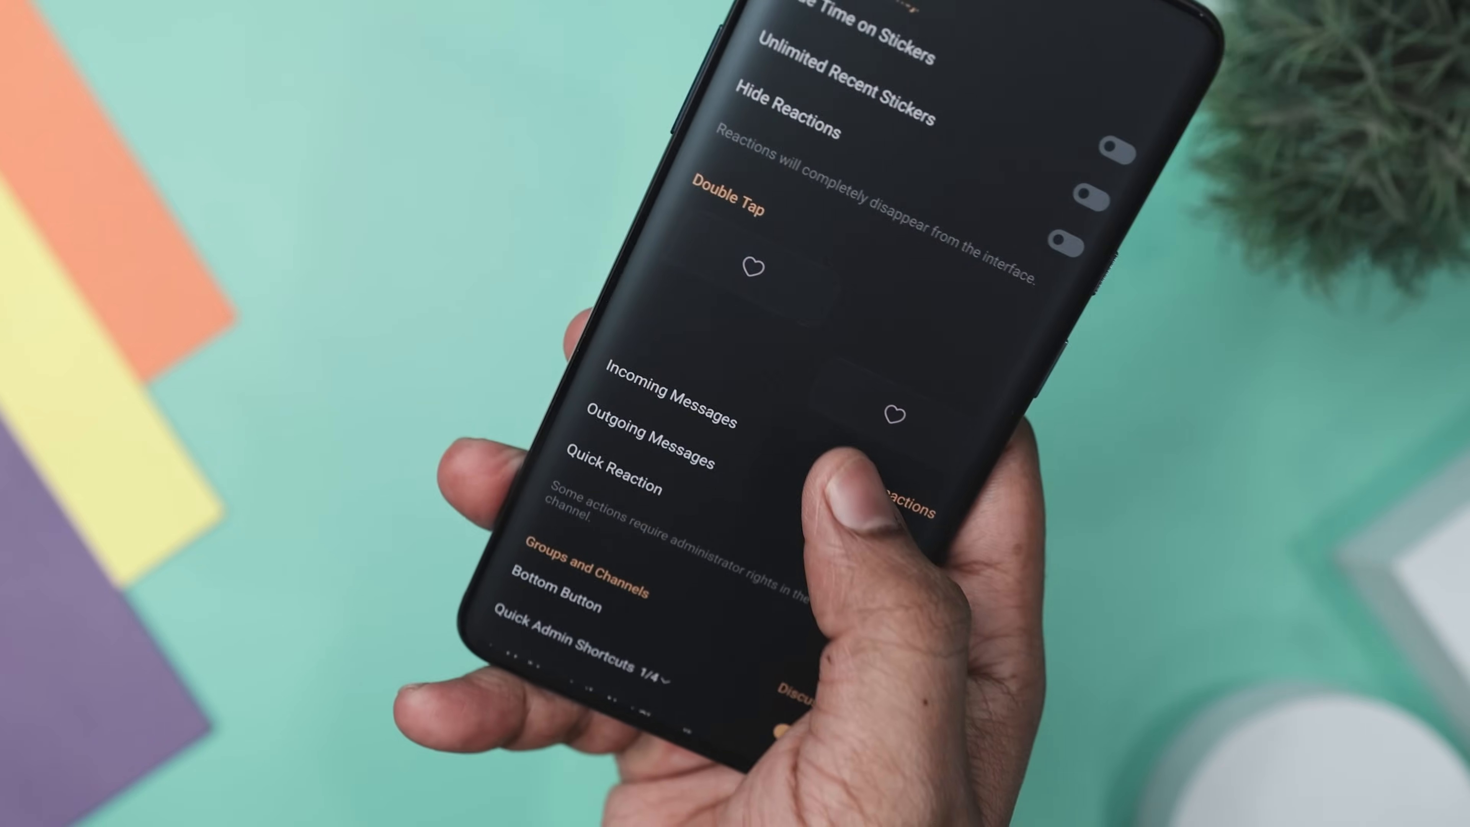
click(730, 209)
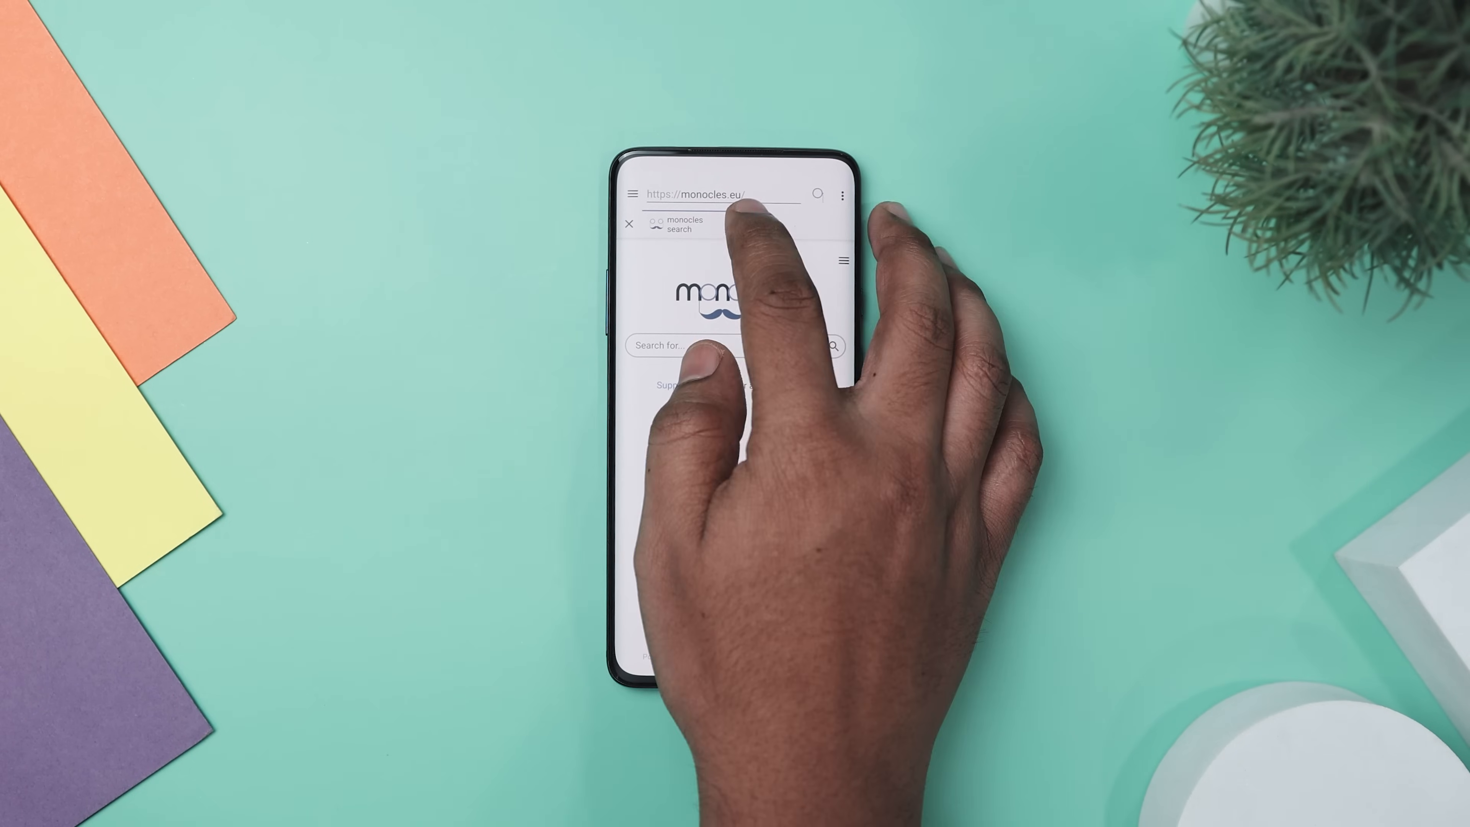
- Scroll monocles browser settings past user agent, incognito mode and ad filter lists
text(g)
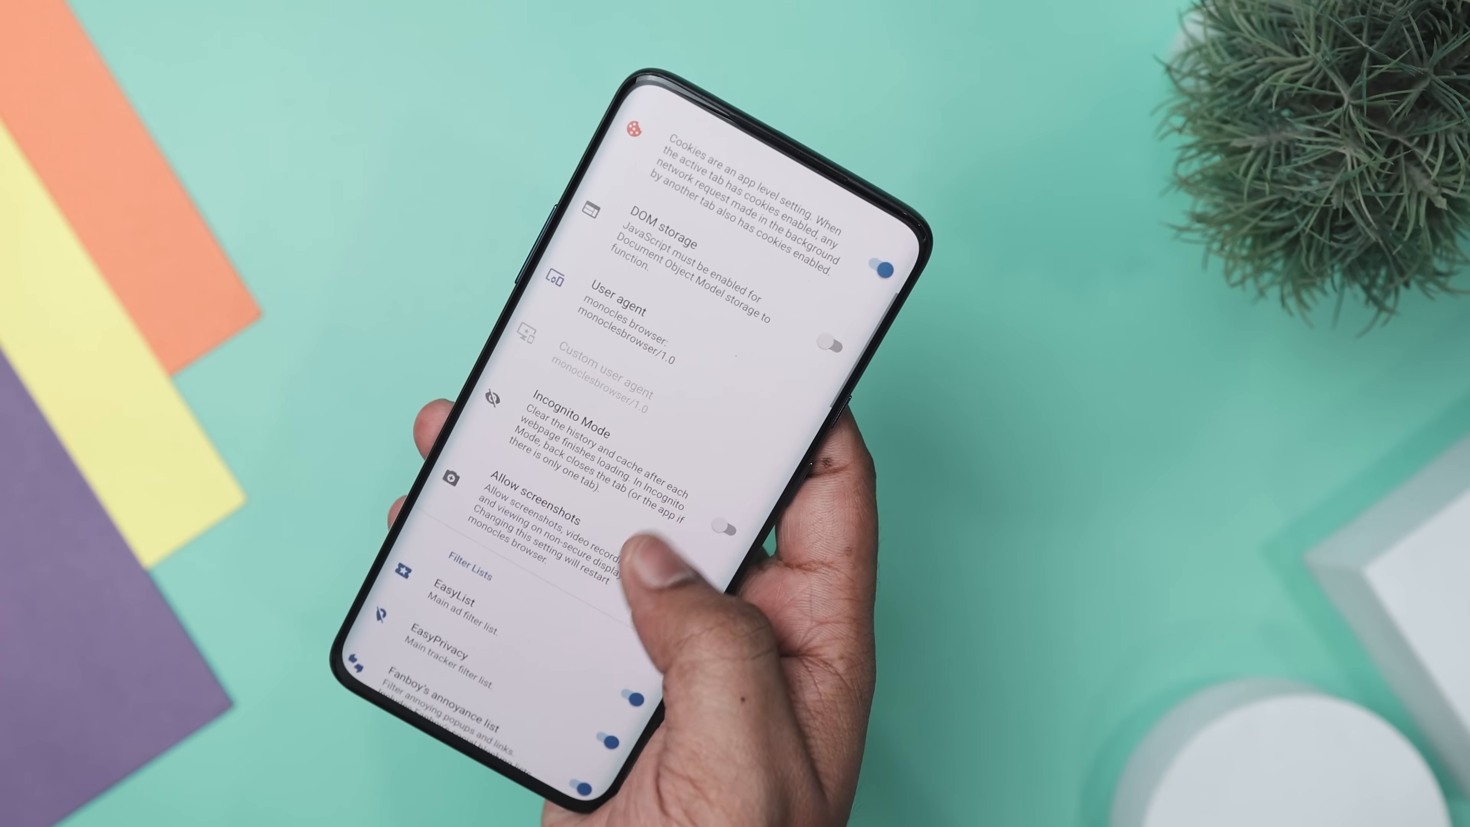
scroll(down, 3)
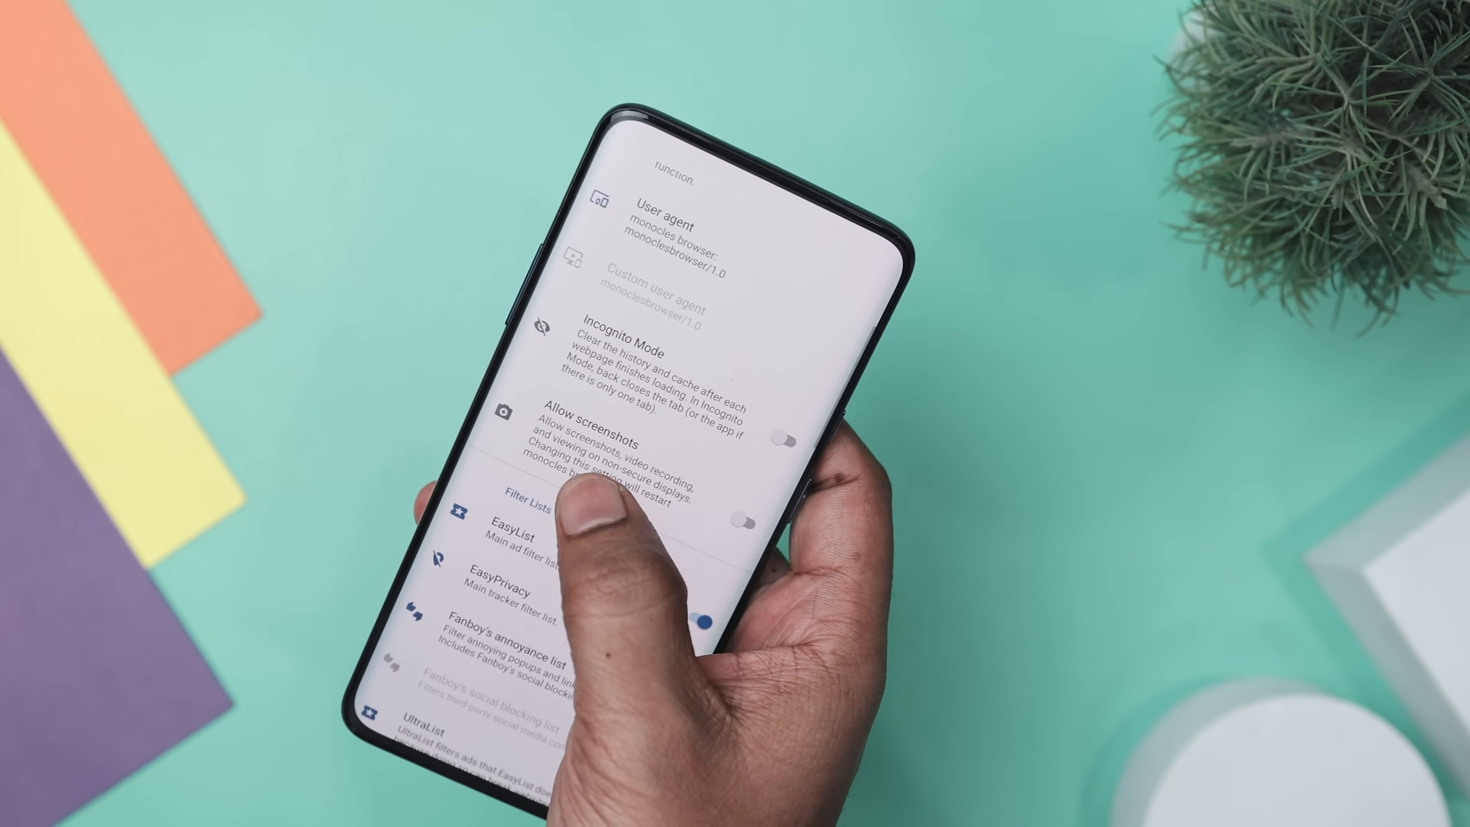
scroll(down, 3)
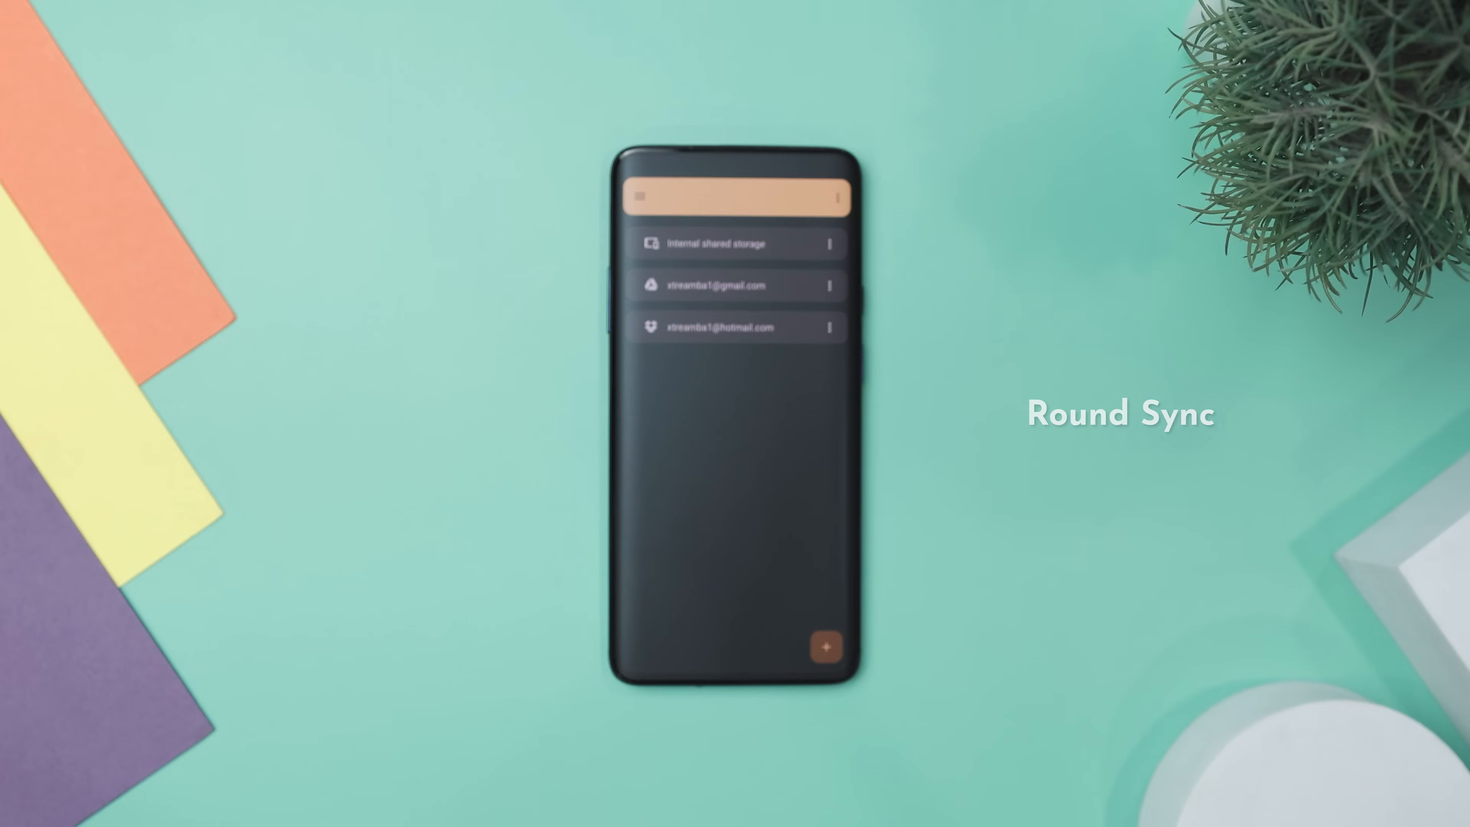
- Browse the Google Drive remote's documents and show one document's actions menu
click(736, 243)
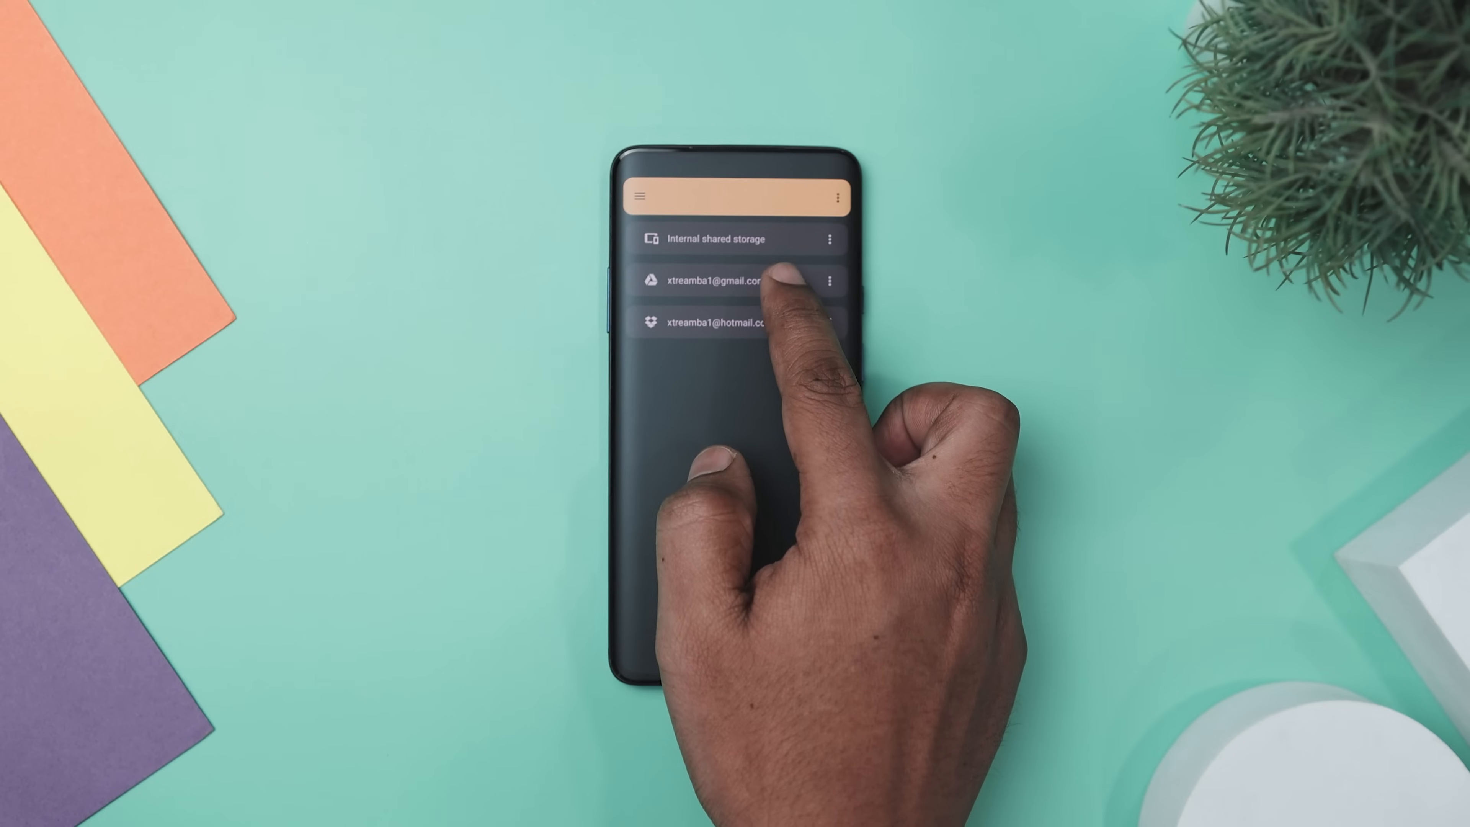
click(731, 280)
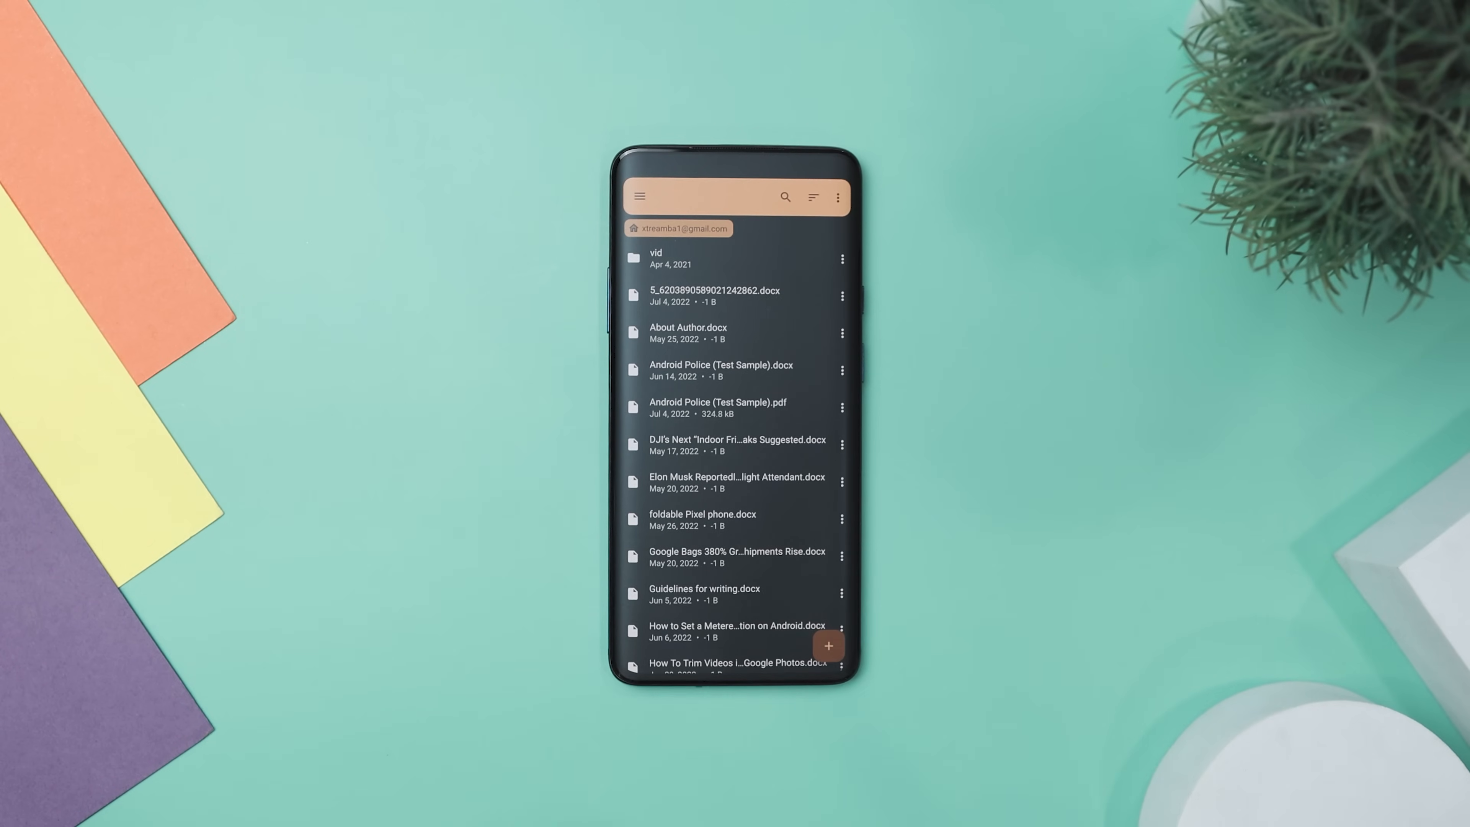
scroll(down, 3)
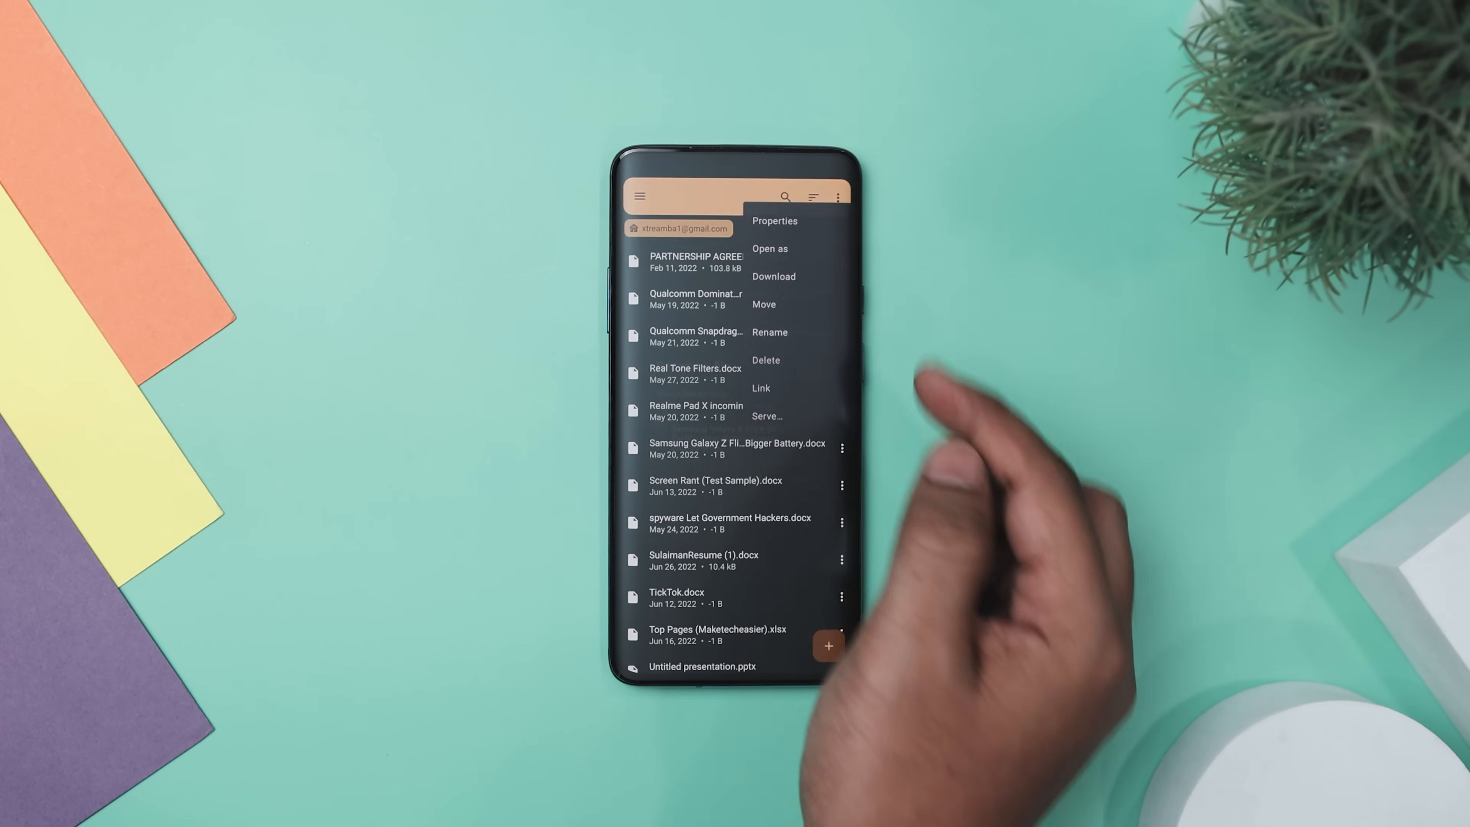
click(769, 332)
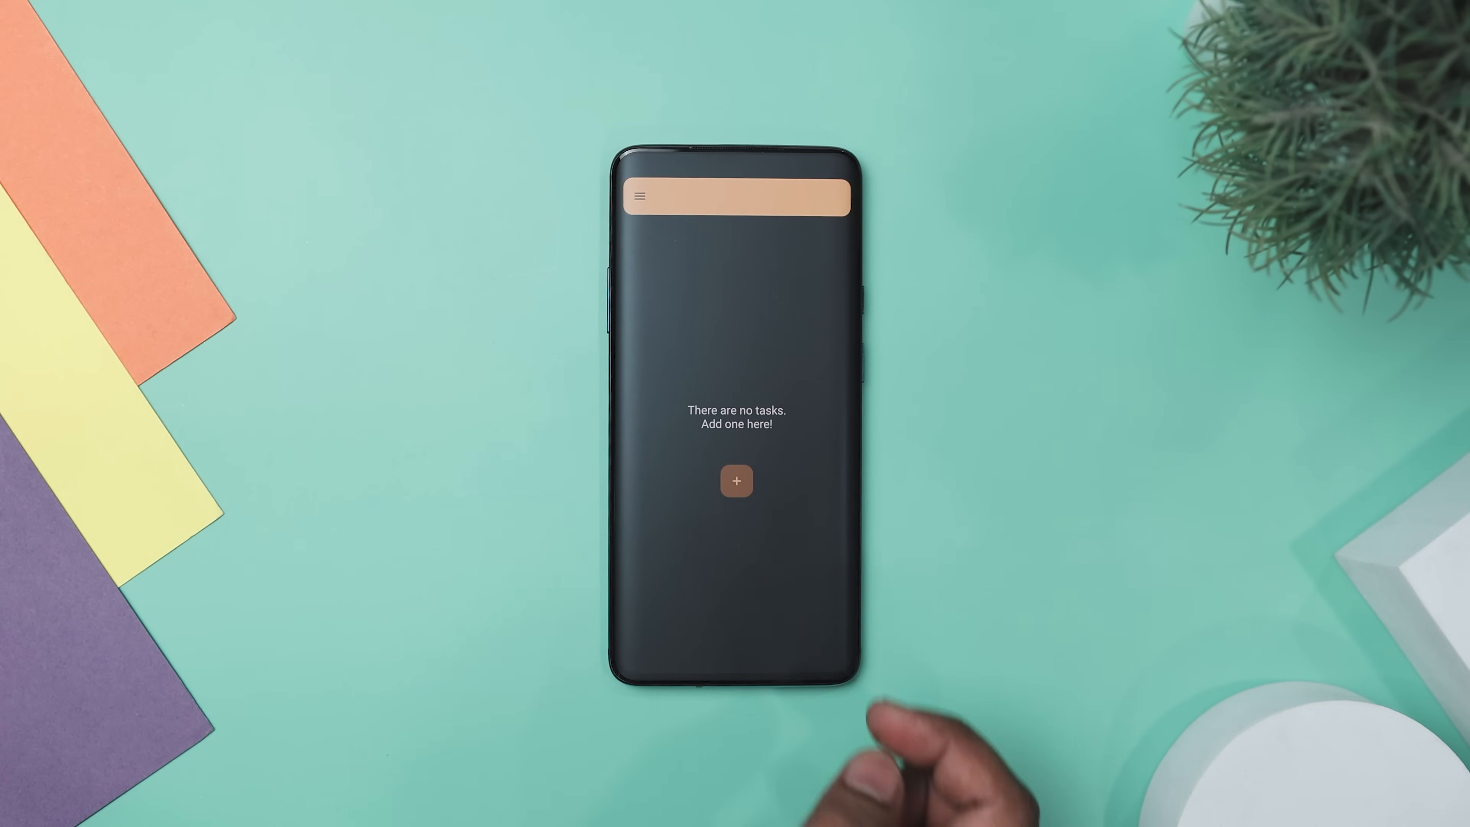
- Create a sync task with local path /storage/emulated/0/Documents
click(735, 480)
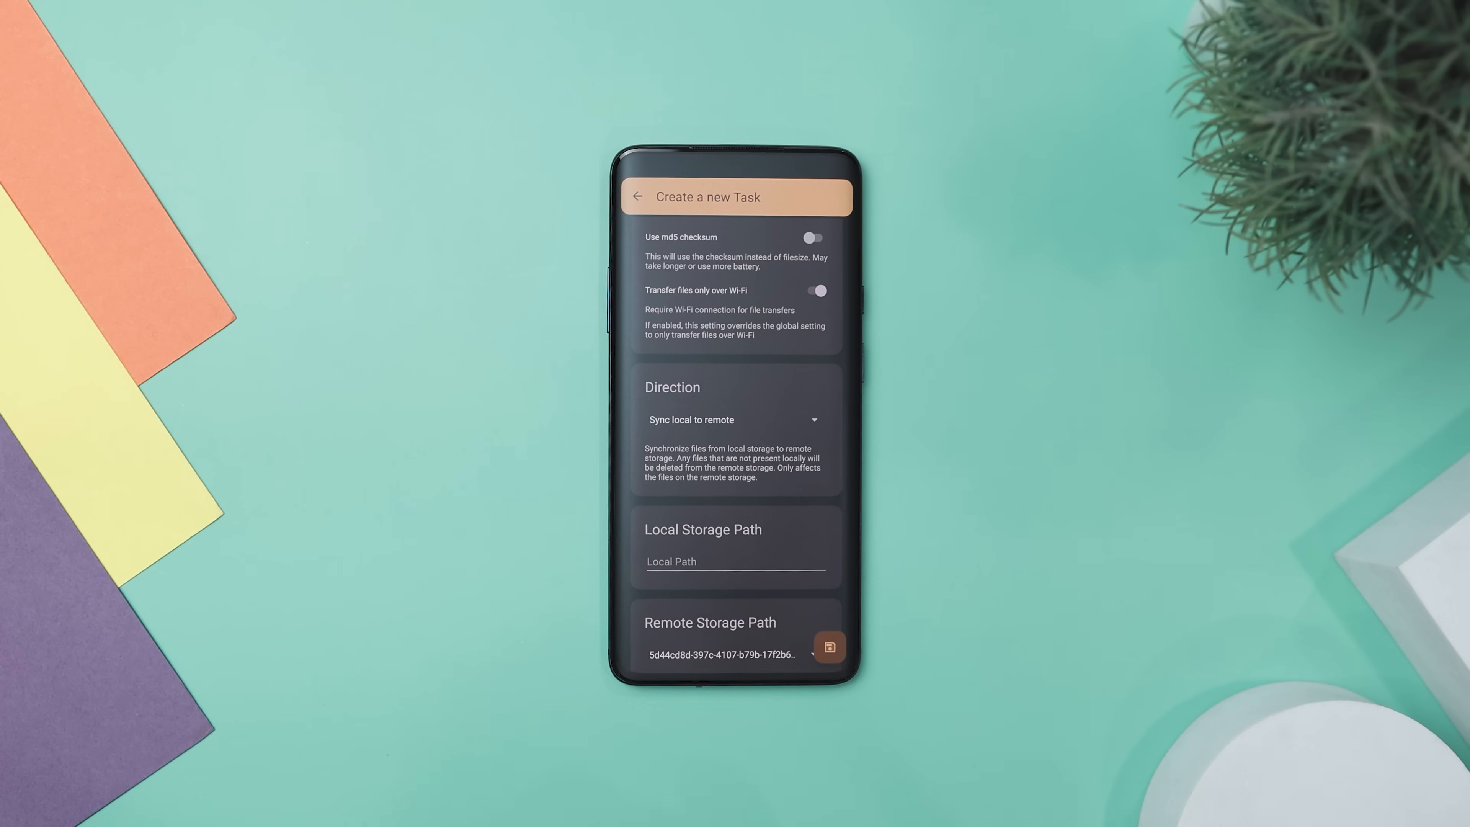
text(/storage/emulated/0/Documents)
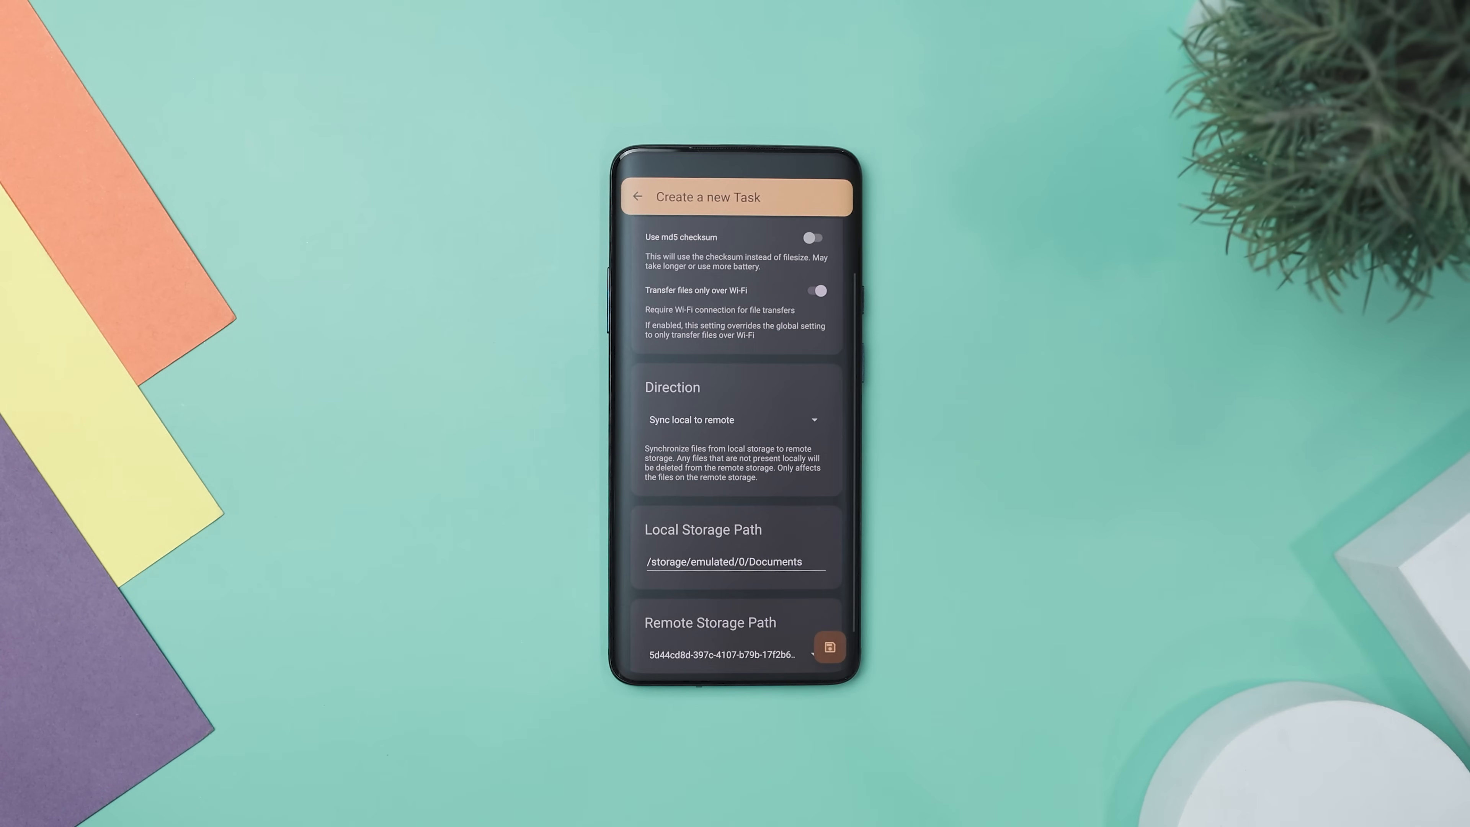
click(828, 647)
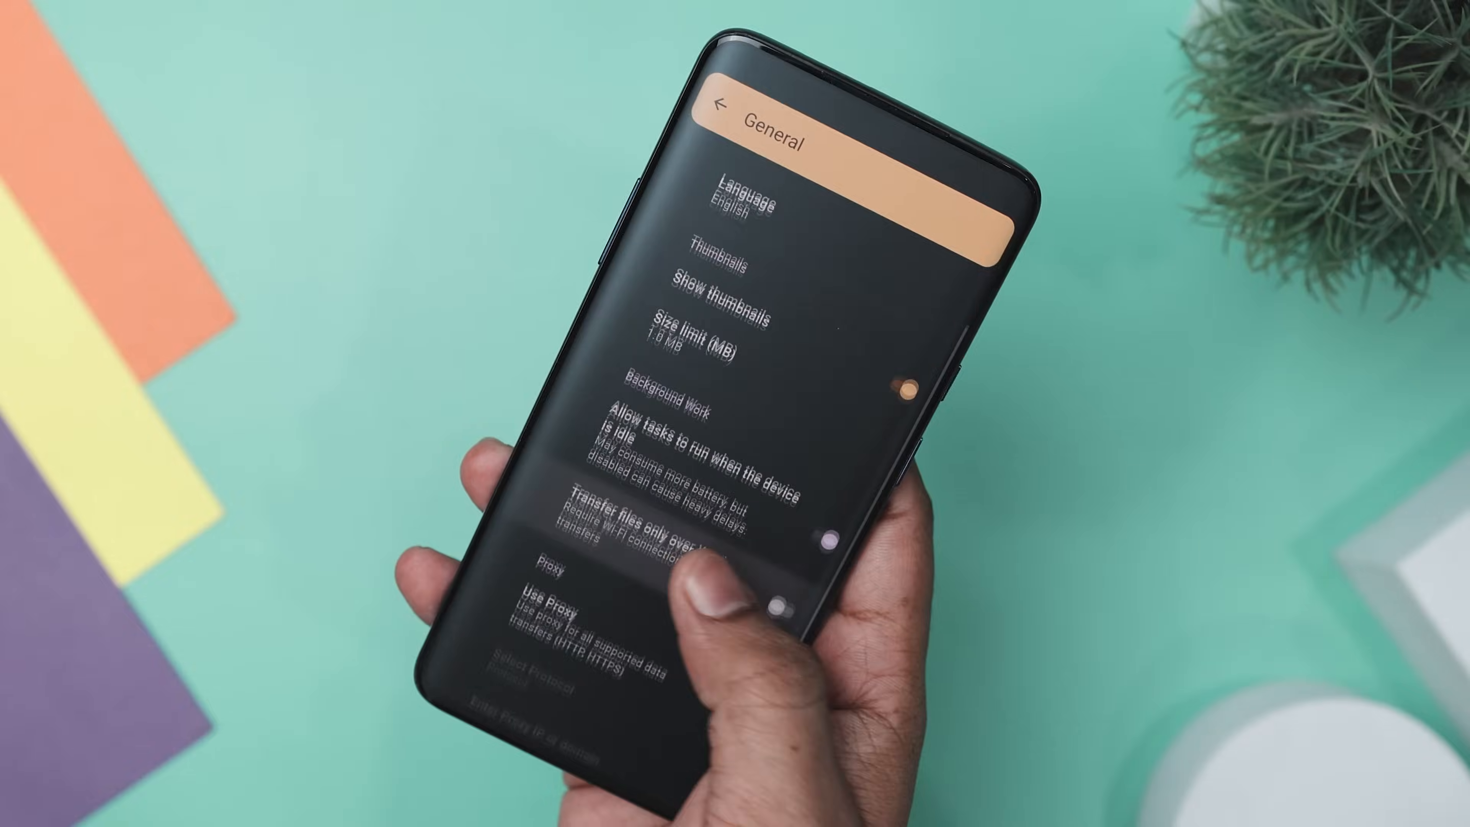
scroll(down, 3)
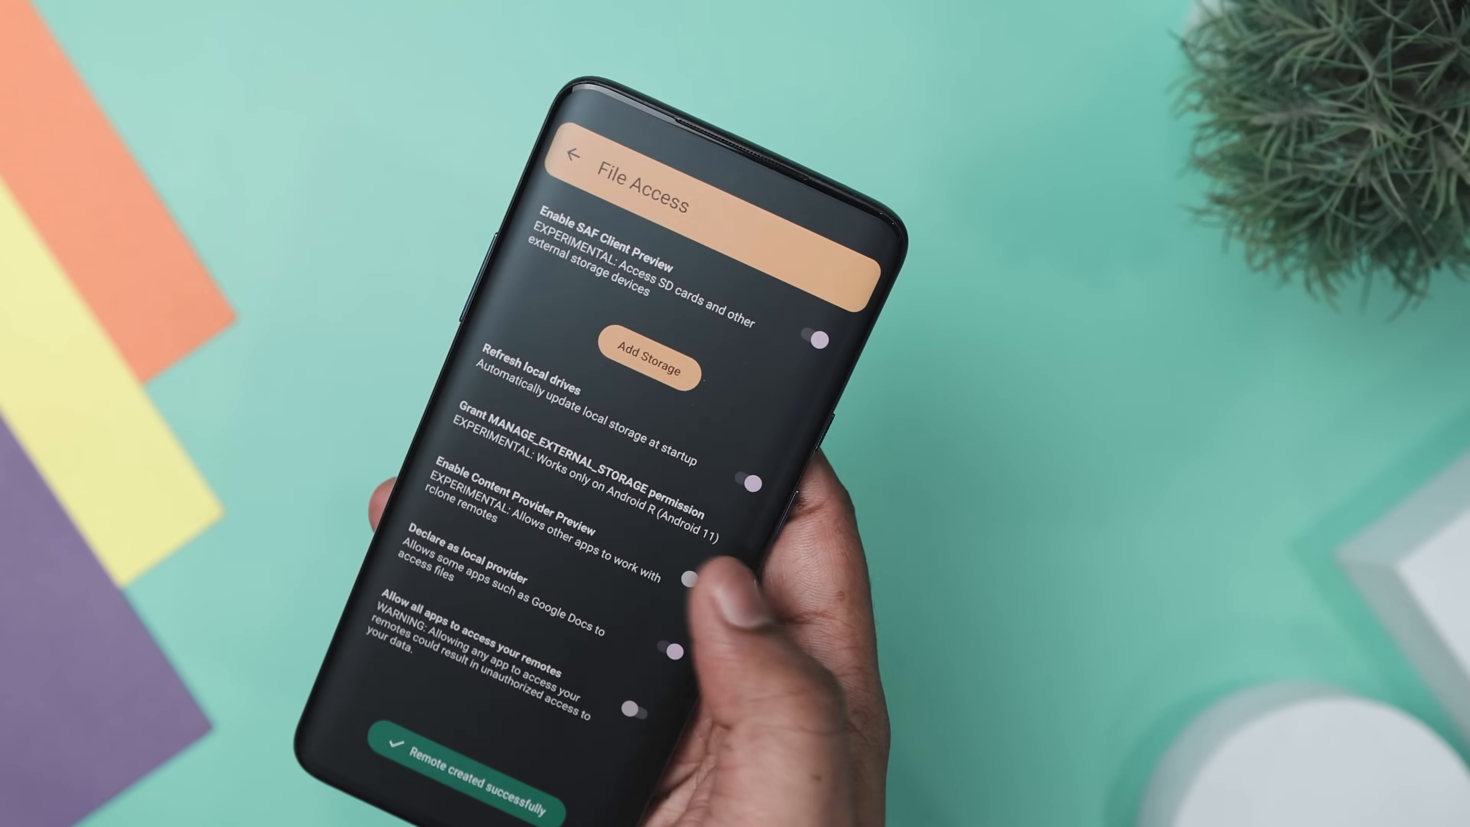
- Look through Round Sync's General and File Access settings
click(573, 158)
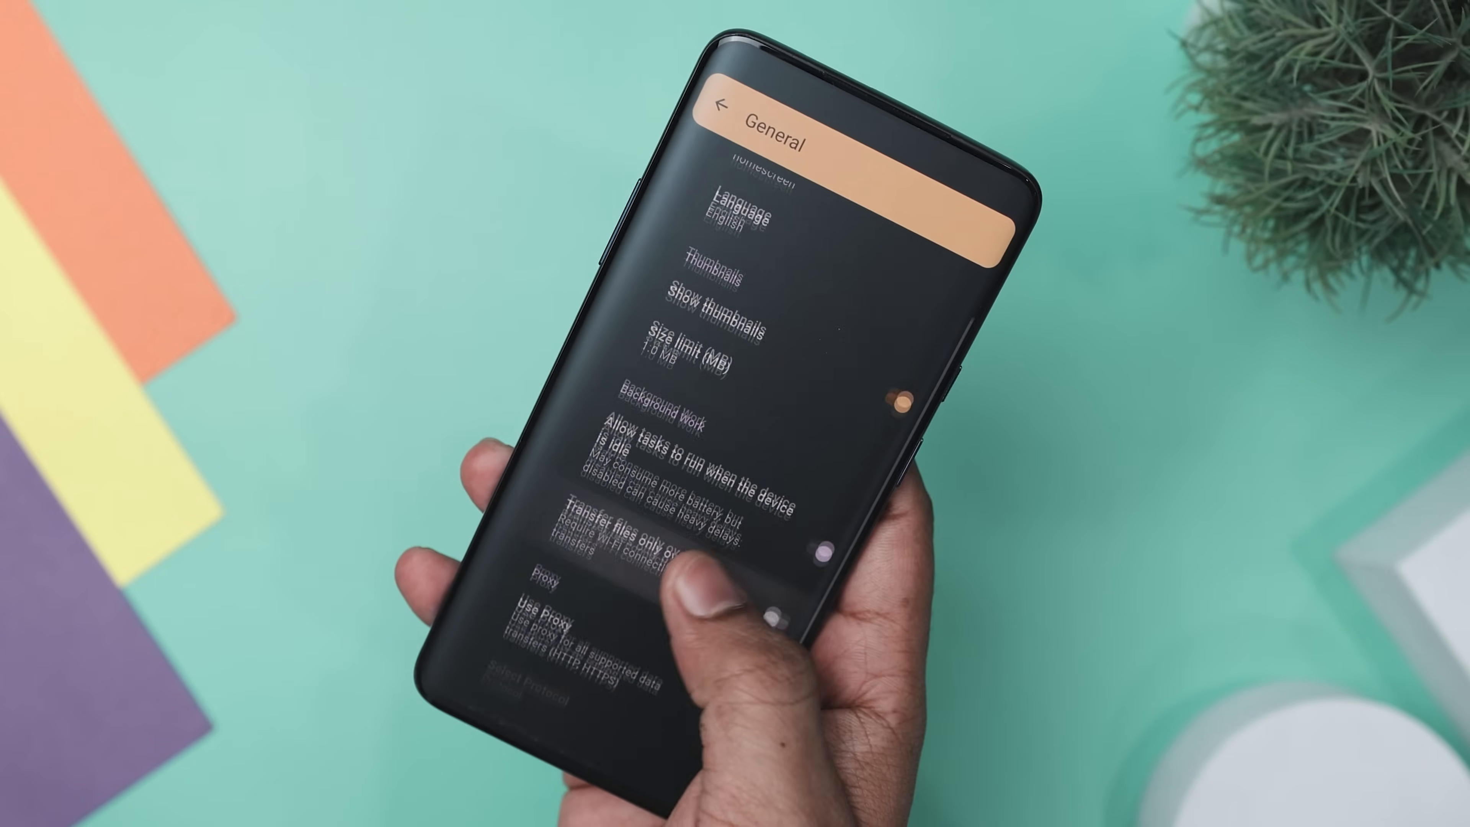
scroll(down, 3)
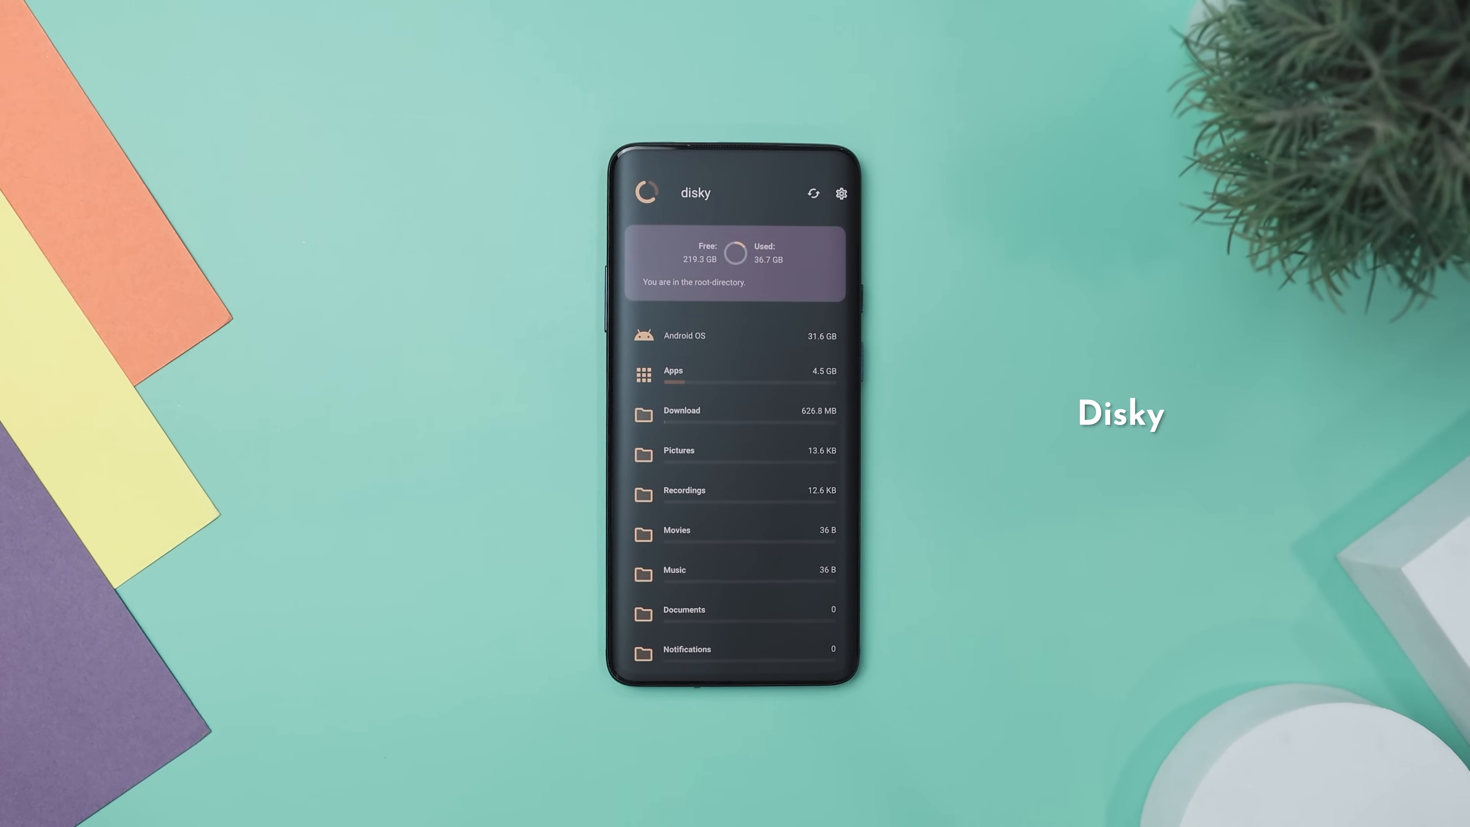
- View Disky's root breakdown: 219.3 GB free, 36.7 GB used, Android OS 31.6 GB
scroll(down, 3)
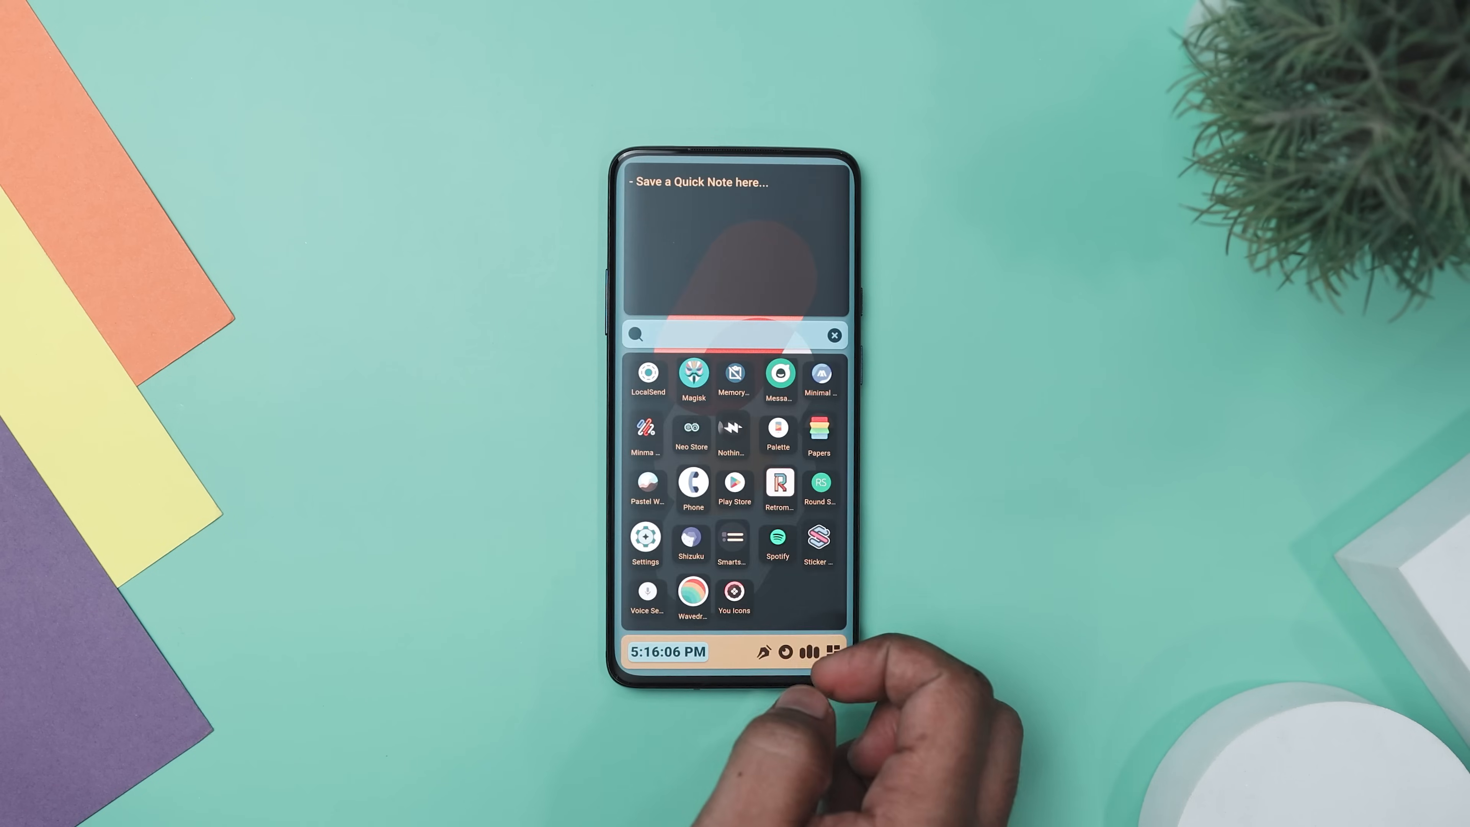
- Browse Shelf's app drawer, search for play store, and return to the home screen
click(726, 335)
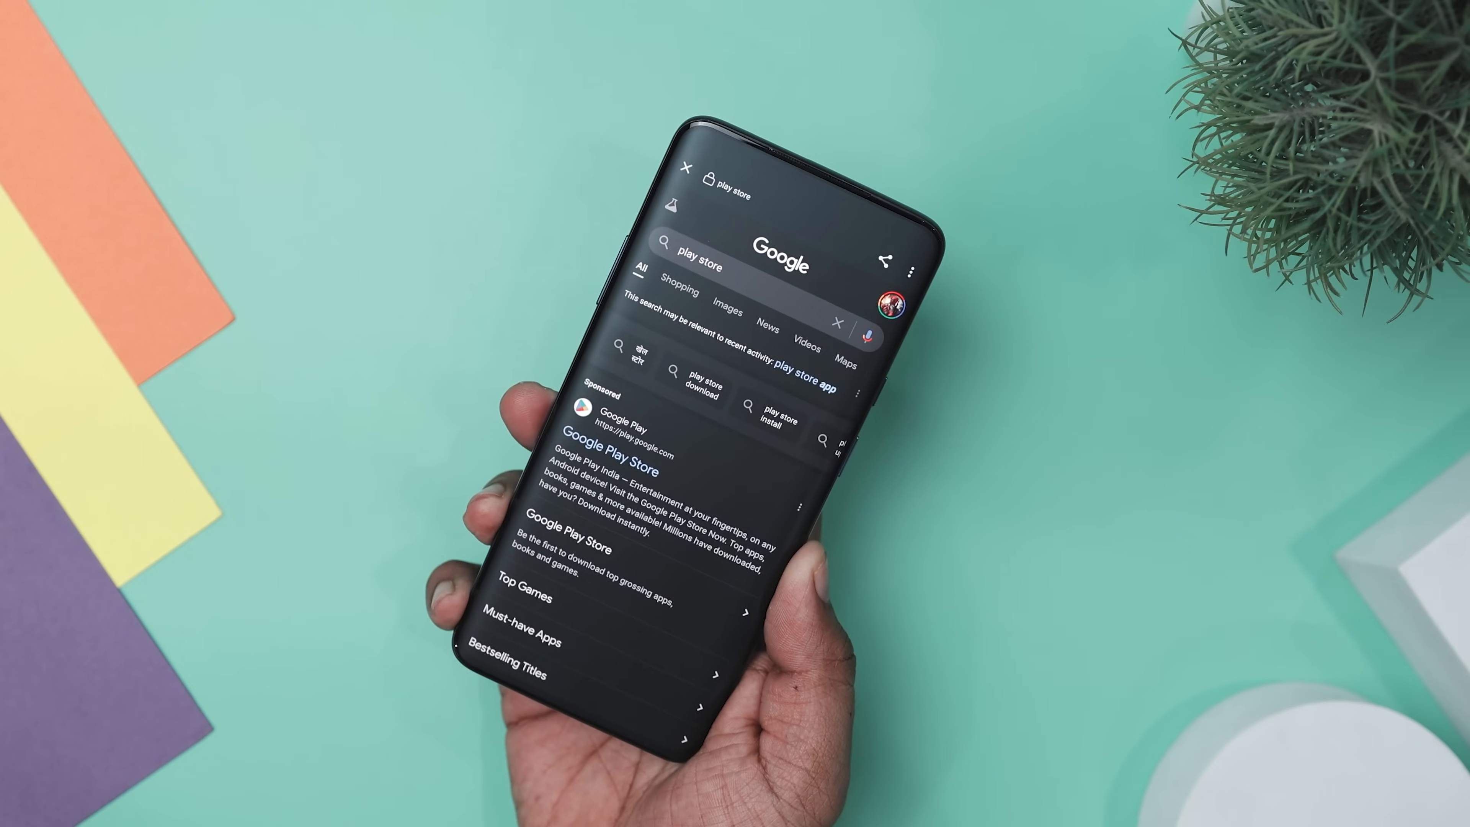
scroll(down, 3)
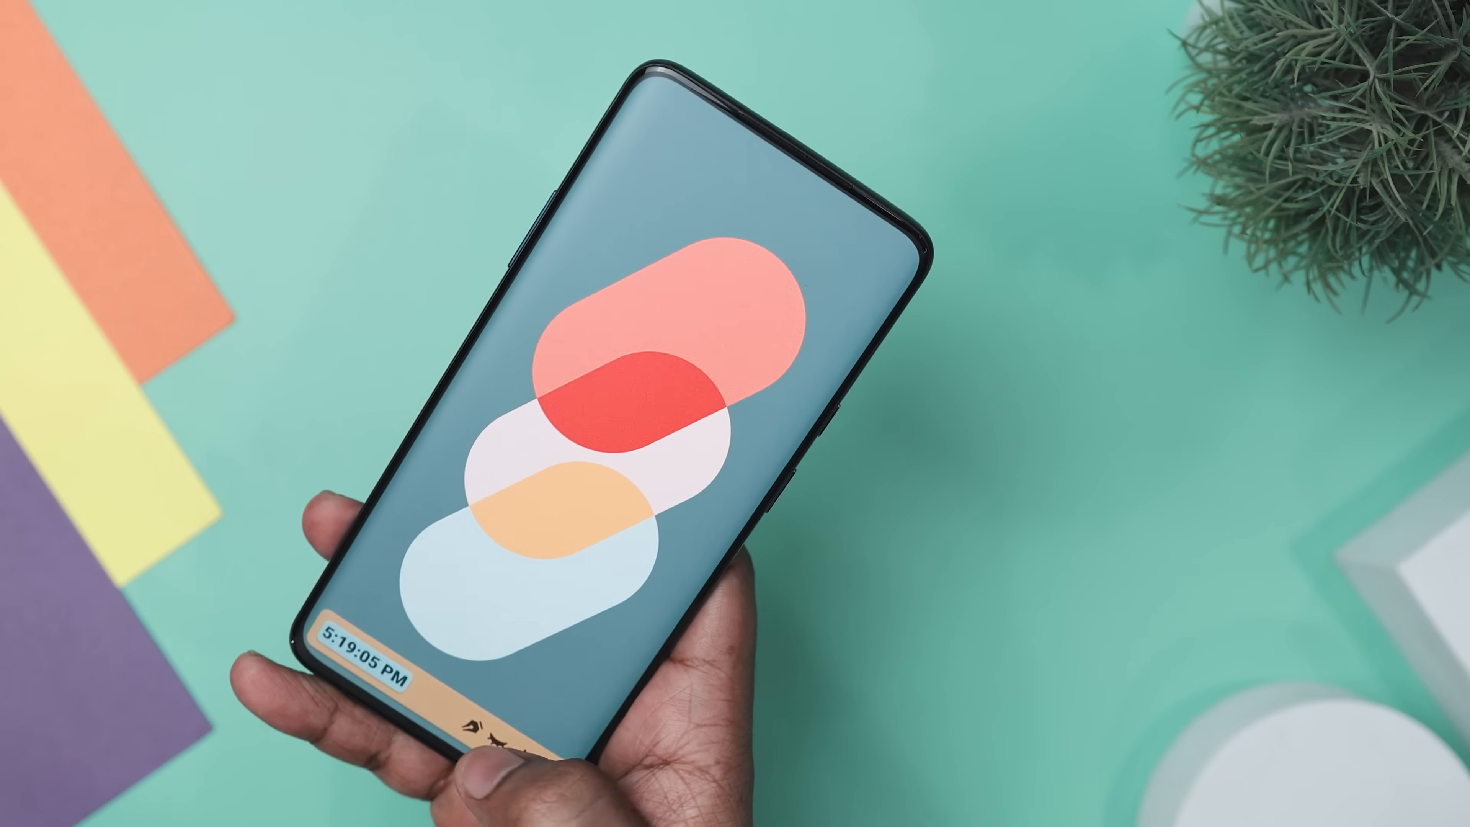
scroll(down, 3)
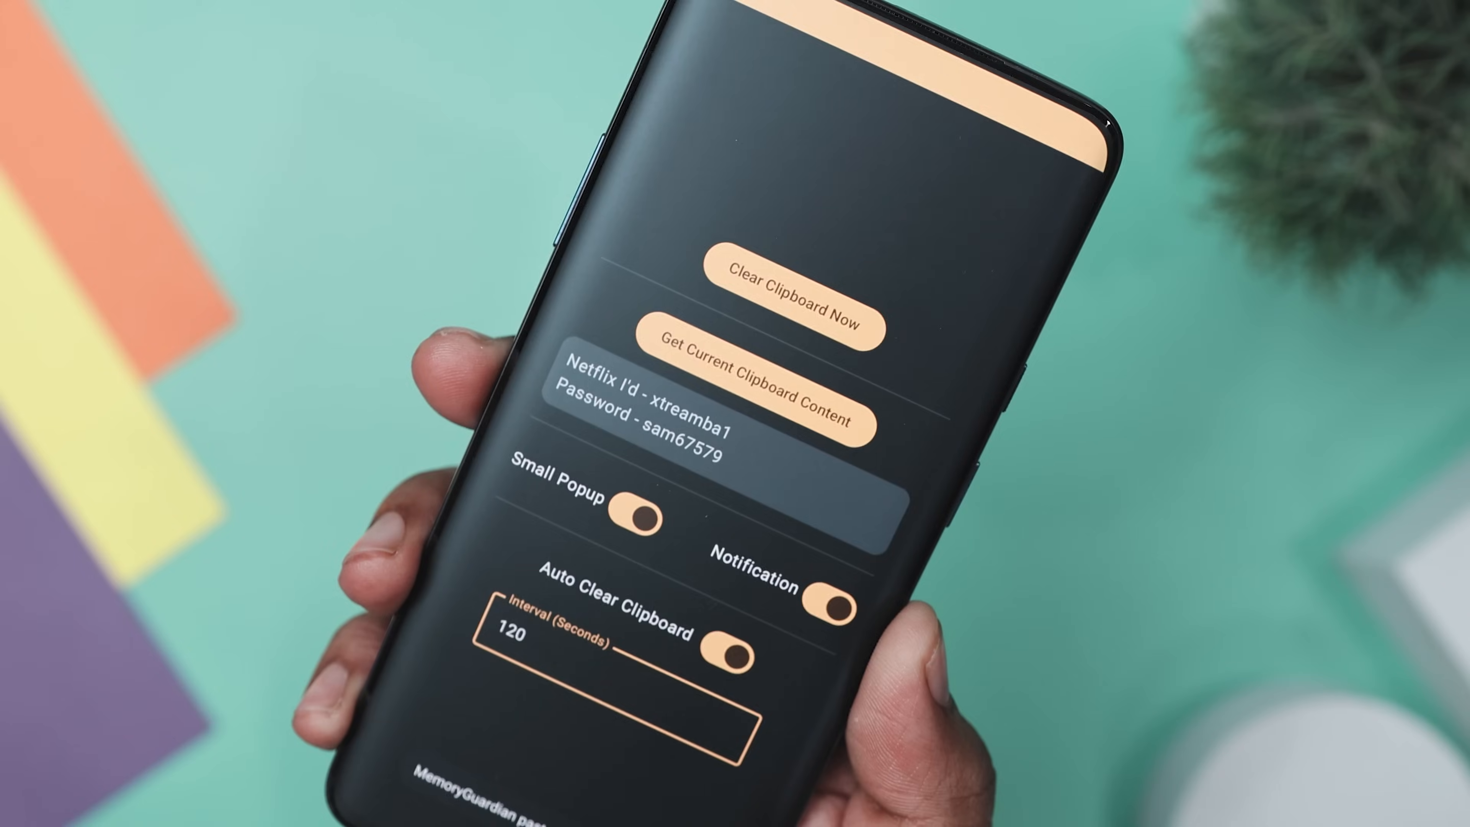
- Change the auto clear clipboard interval from 120 to 235 seconds
click(609, 650)
text(23)
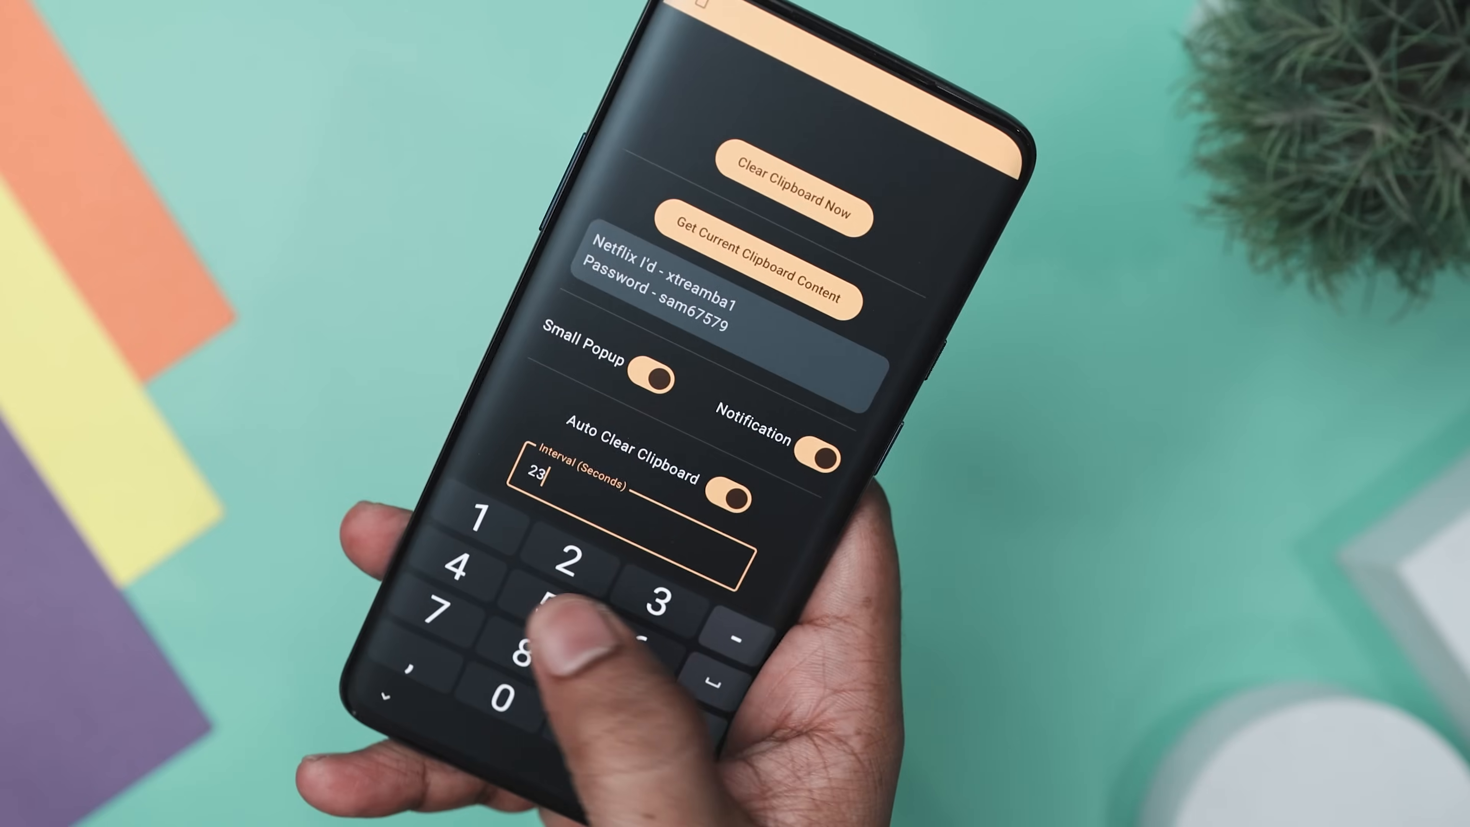
text(5)
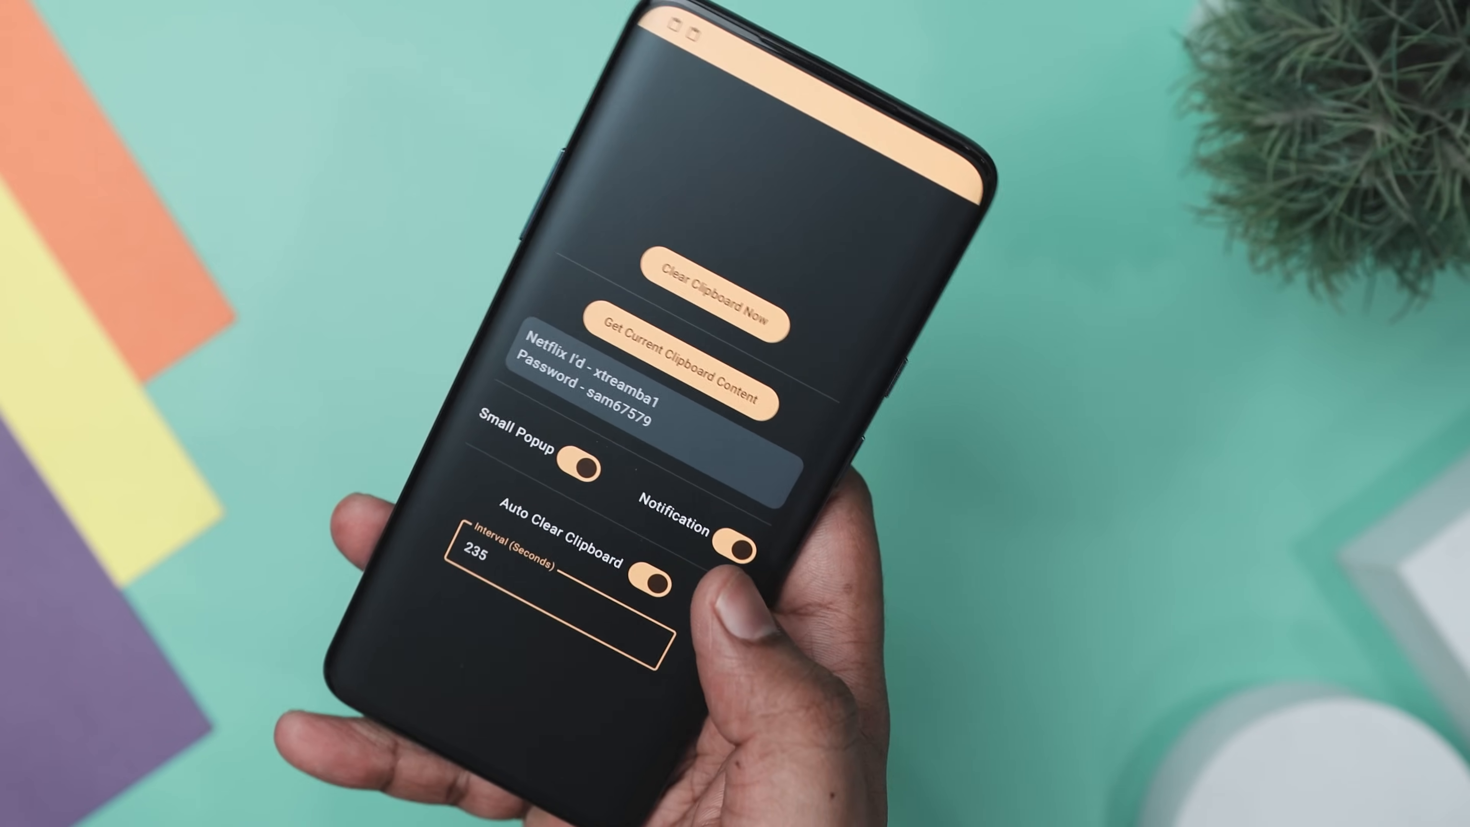
click(719, 291)
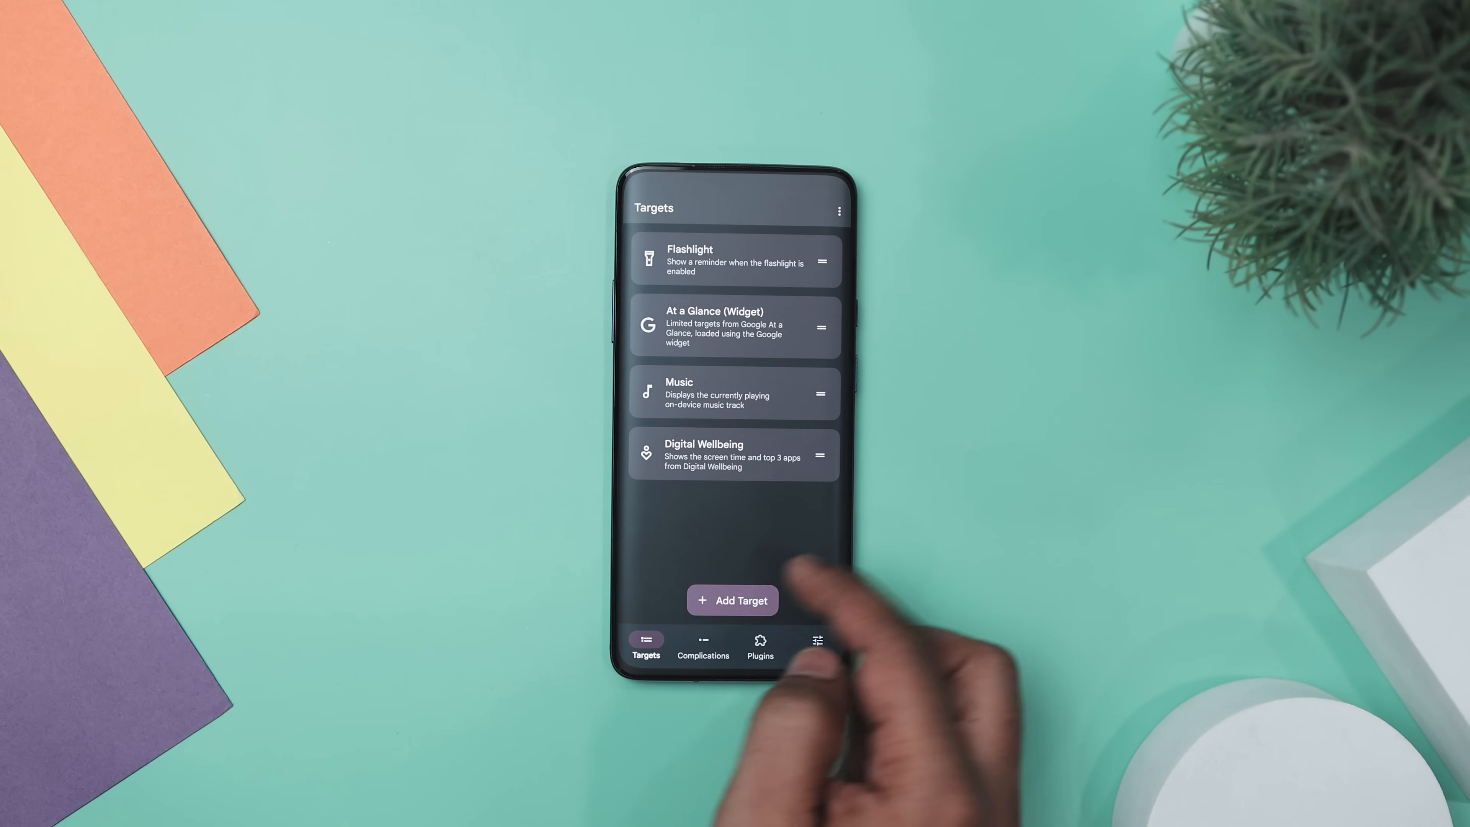
- Add a target, expanding the Smartspacer group and checking the home-screen widget
click(732, 600)
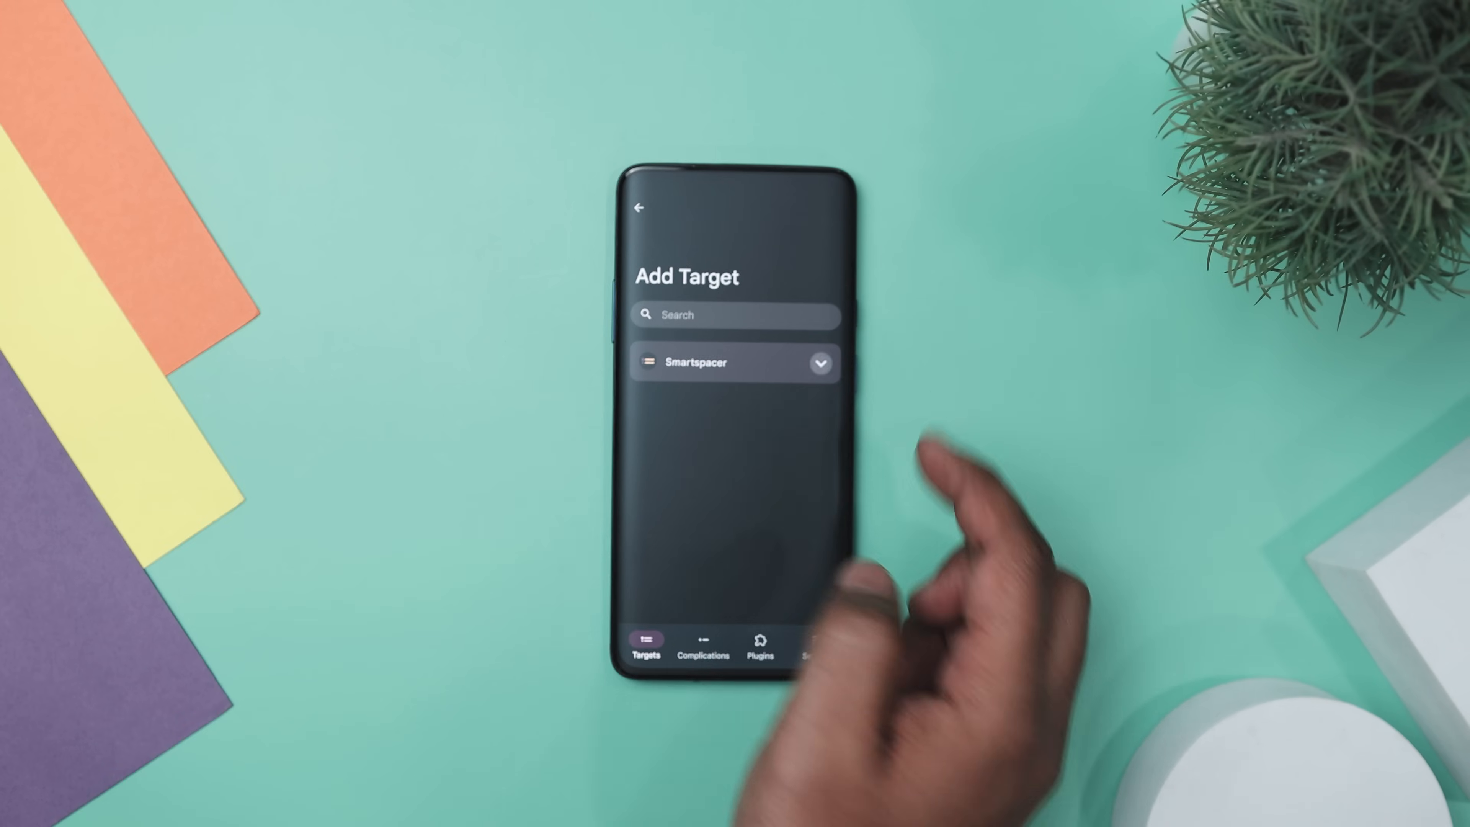
click(819, 363)
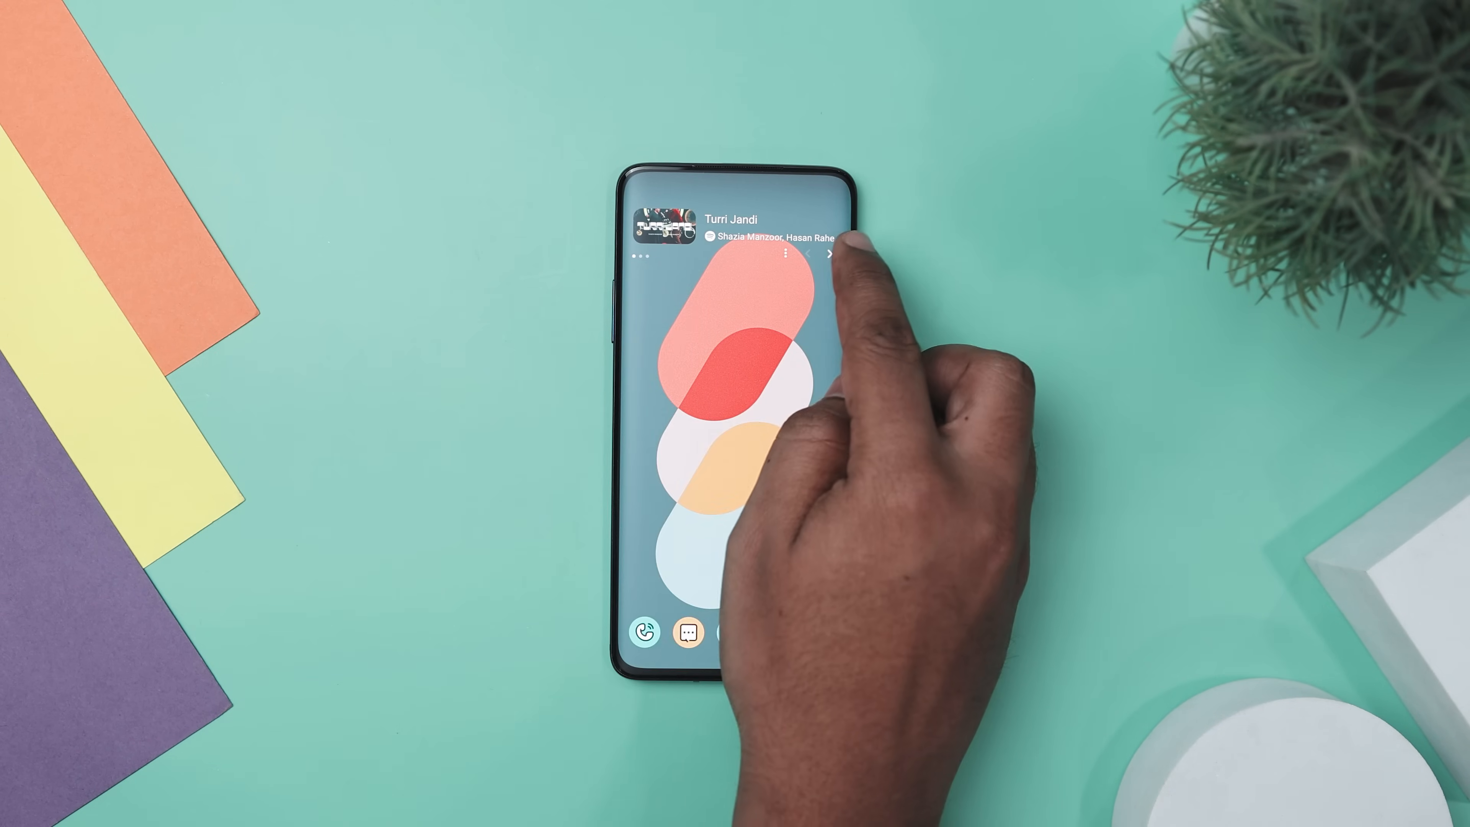
click(828, 255)
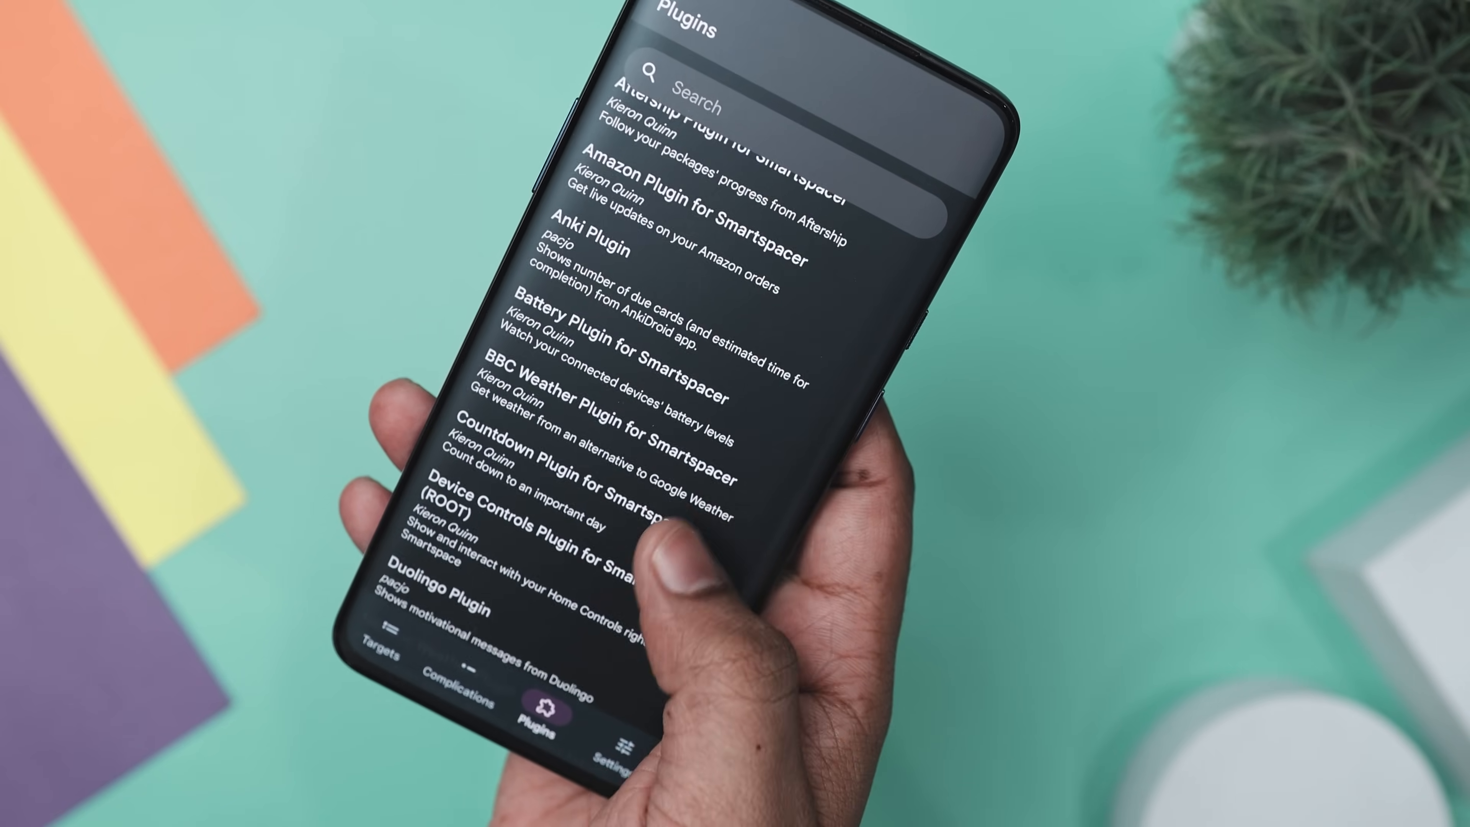
- Scroll the plugins catalogue past Duolingo Plugin and Generic Weather Plugin
scroll(down, 3)
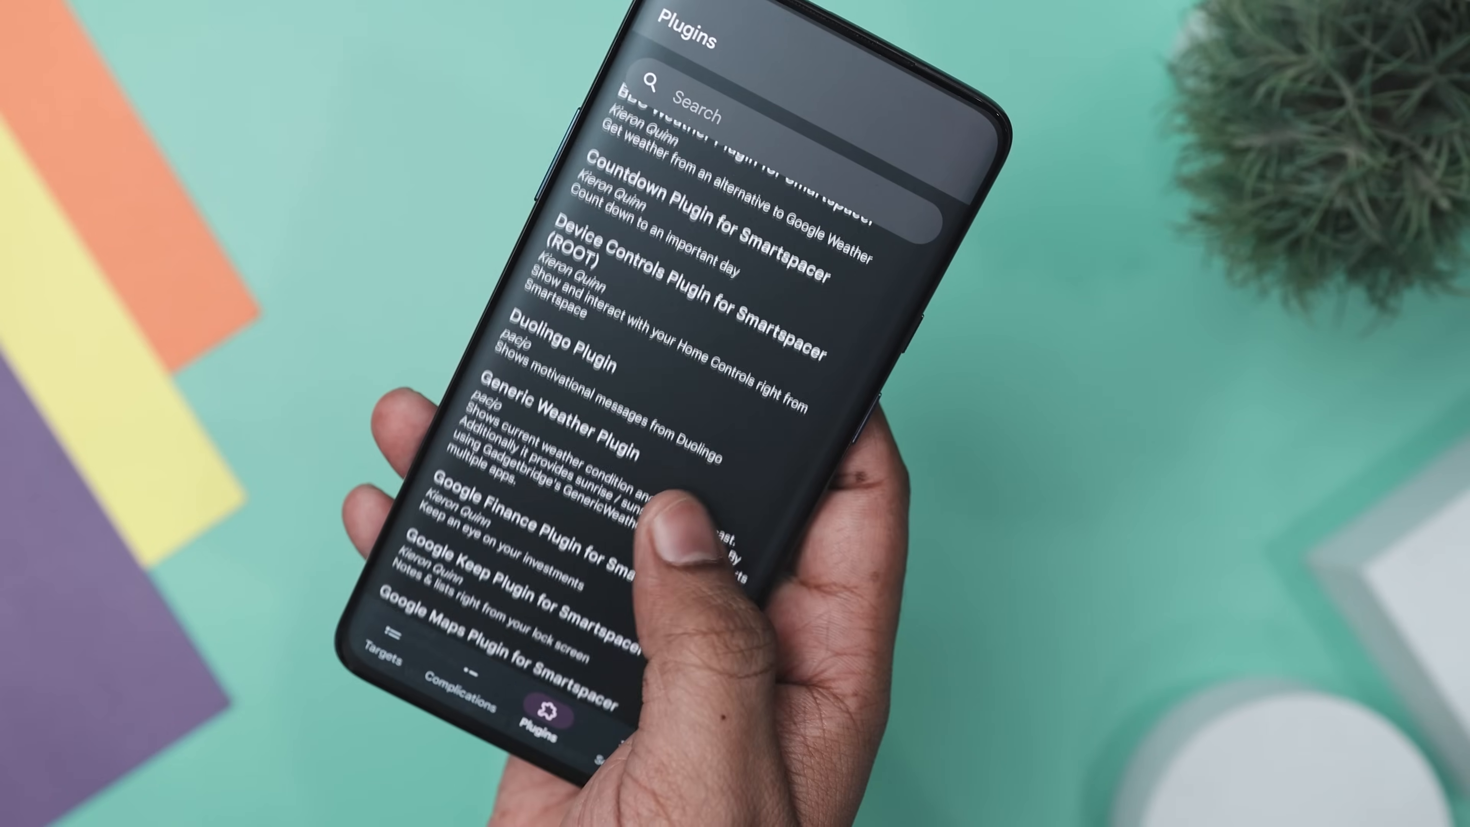
scroll(down, 3)
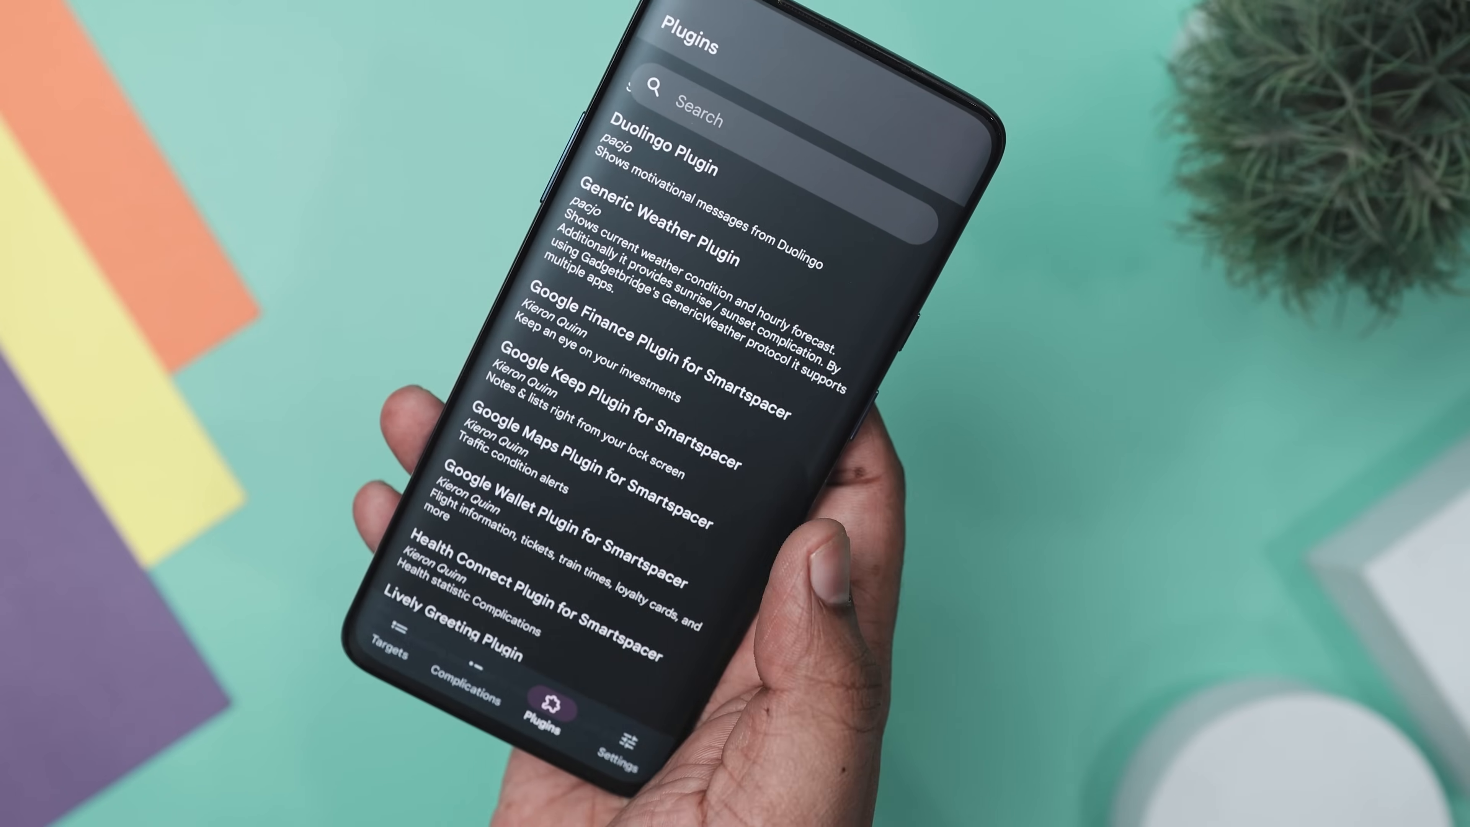